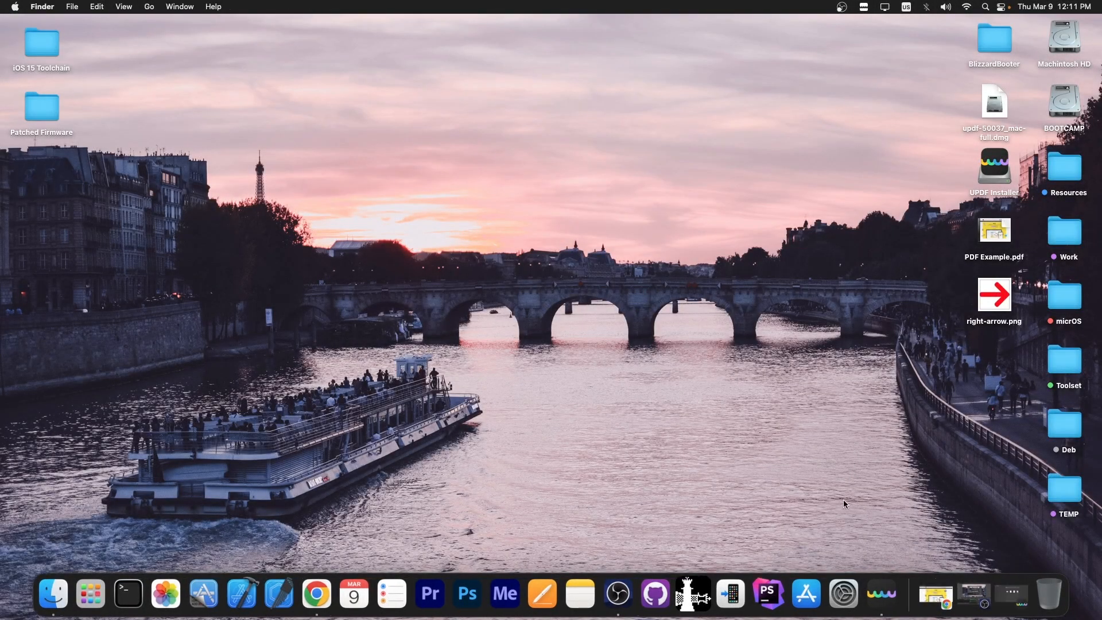
Step: Browse the UPDF website in the browser, then return to the desktop
click(316, 594)
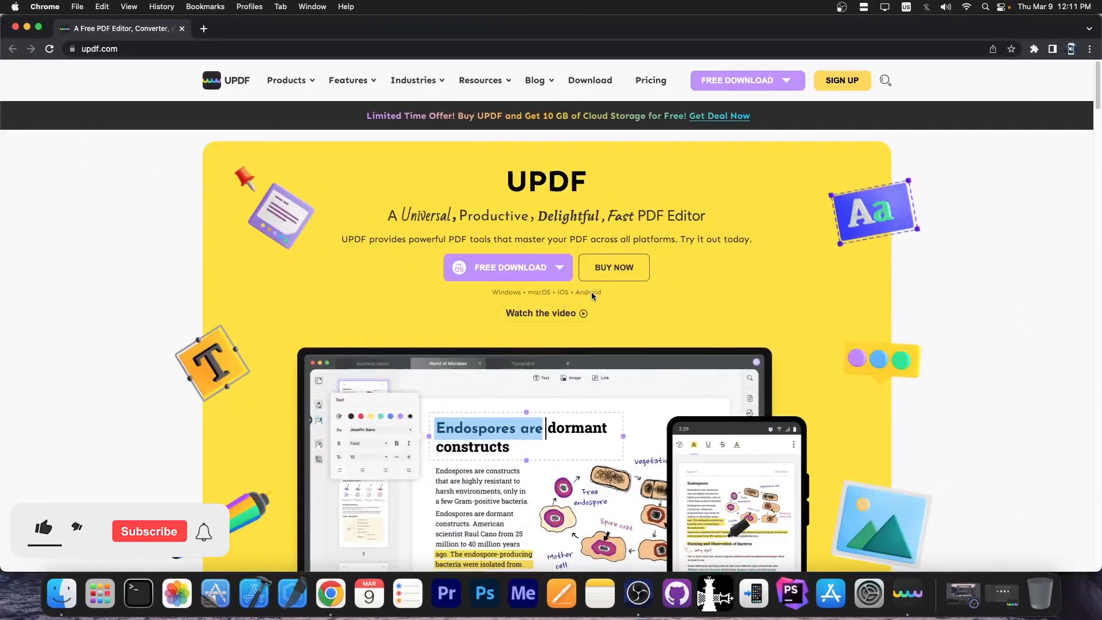
click(44, 528)
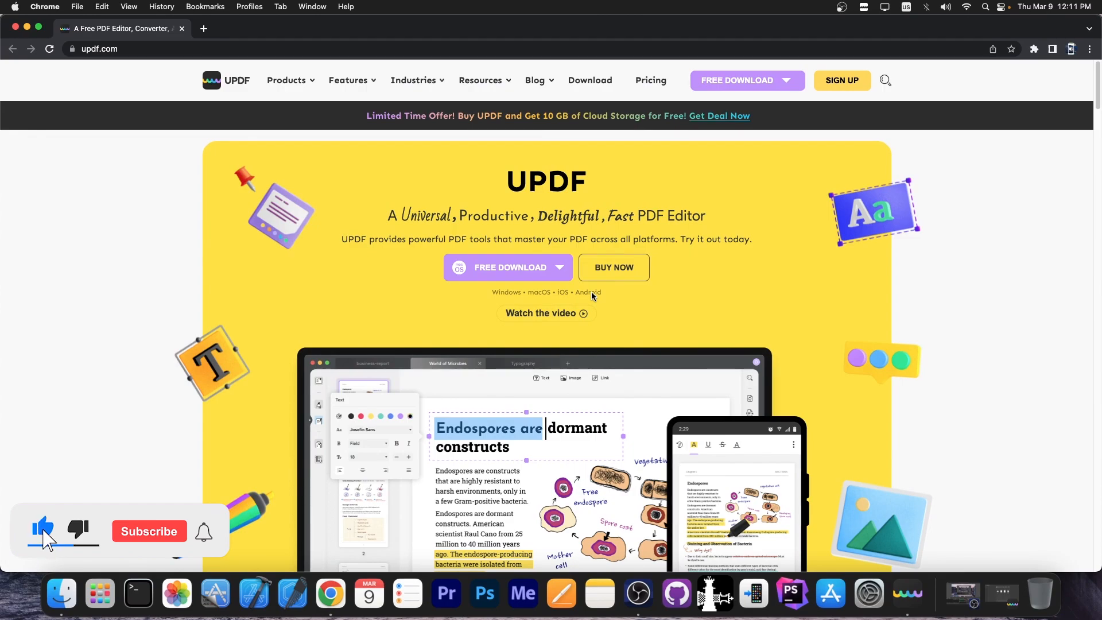
click(148, 530)
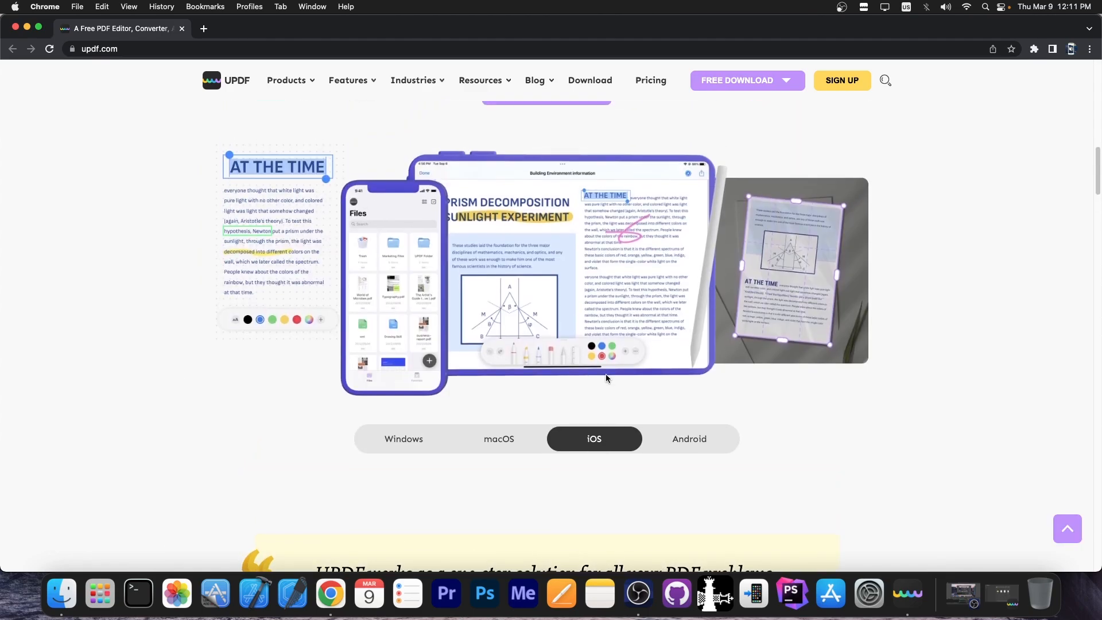
click(689, 438)
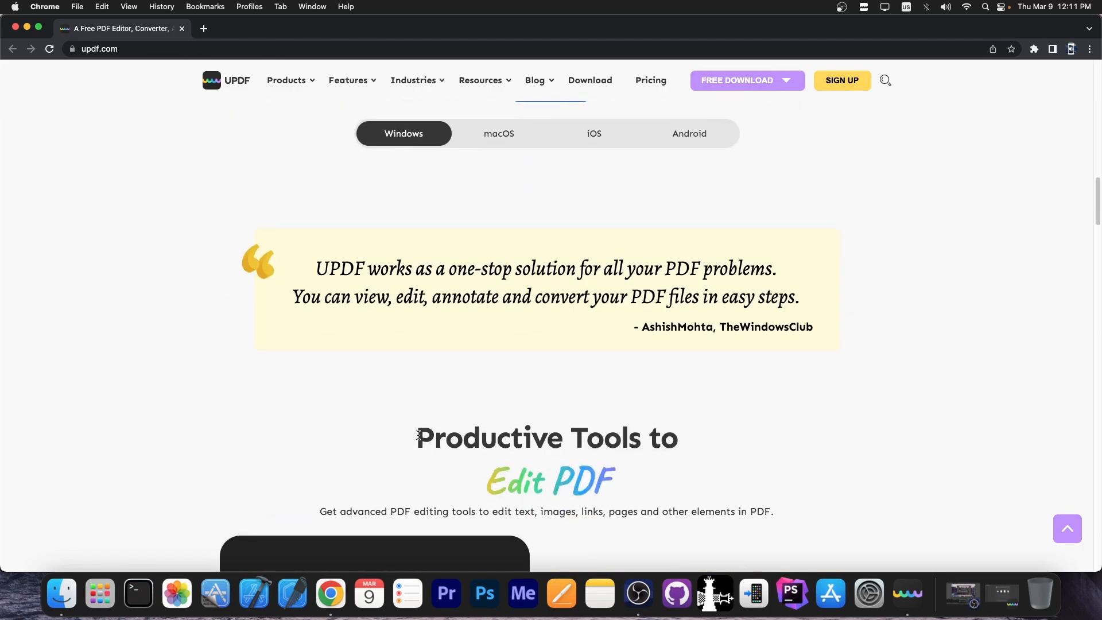
scroll(down, 3)
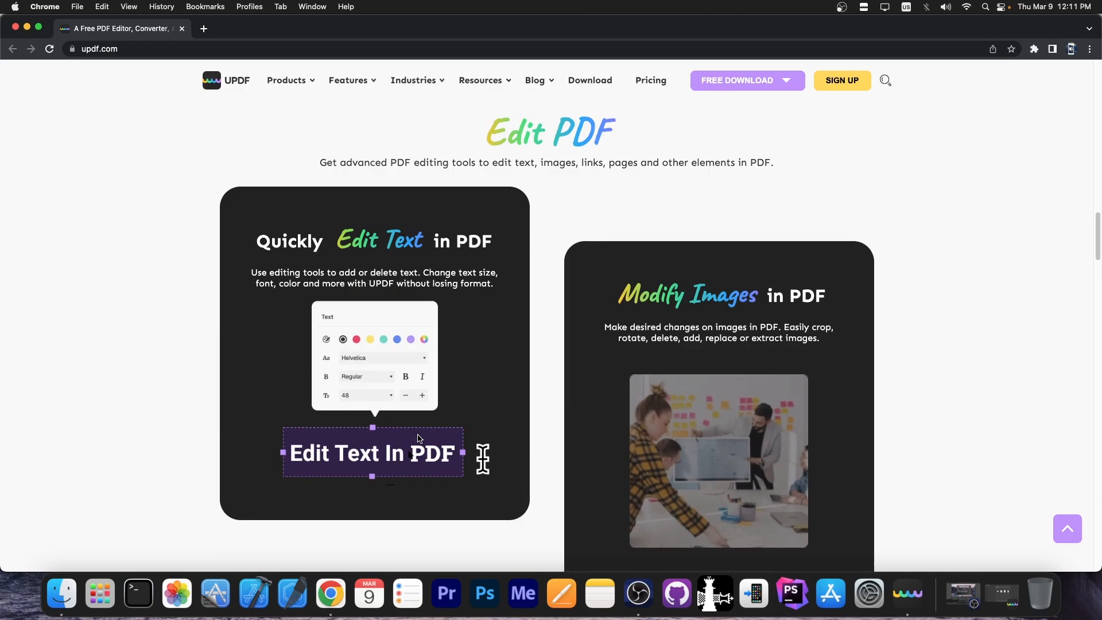
scroll(up, 3)
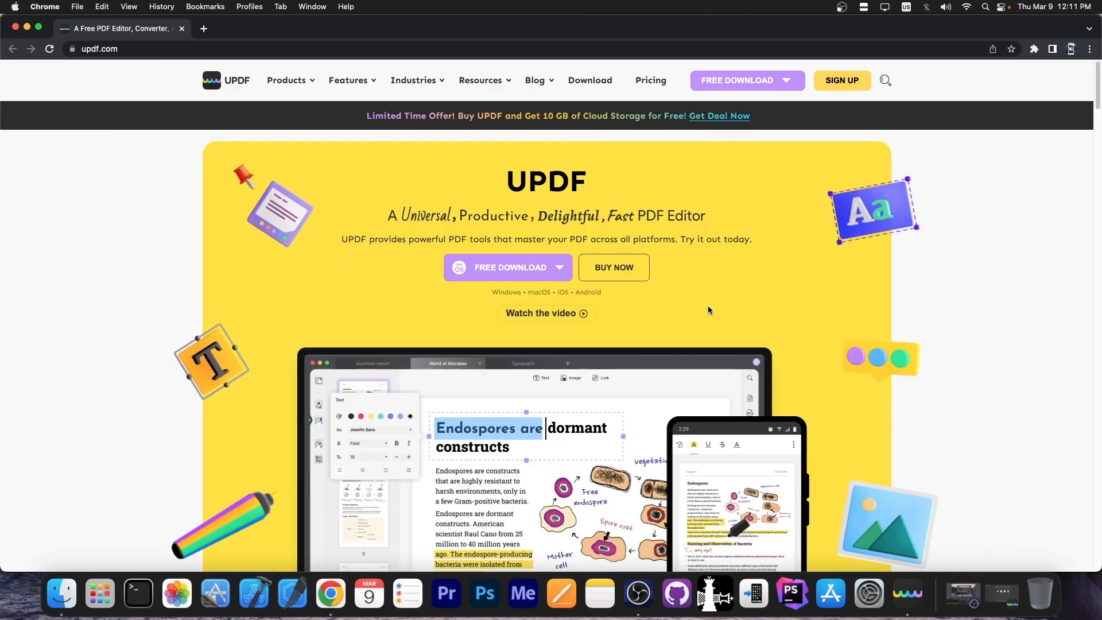
click(510, 267)
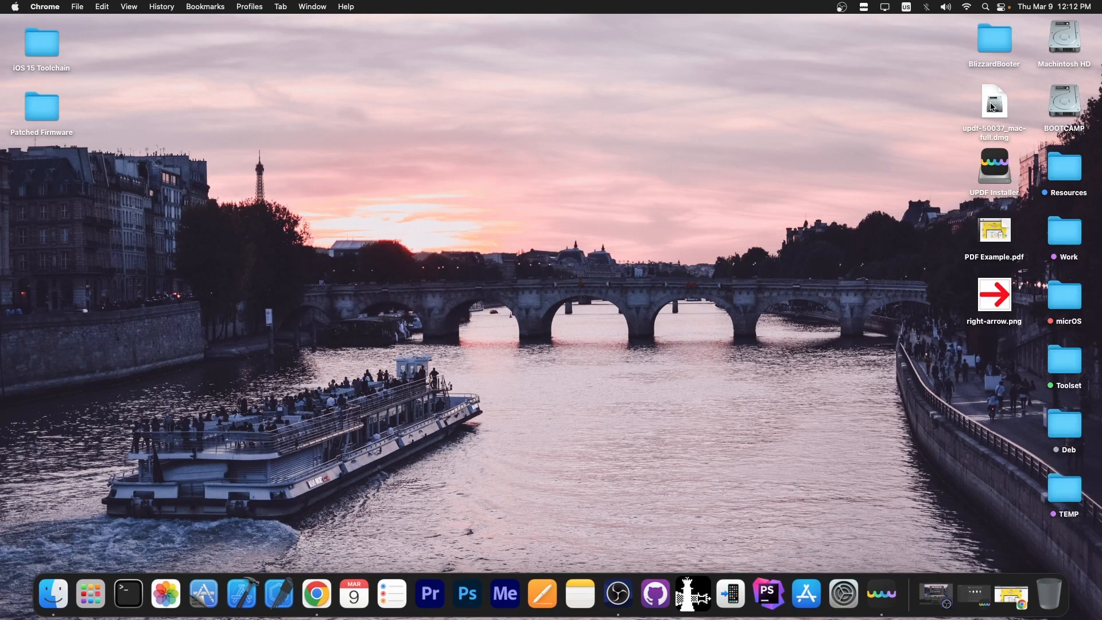
Step: Install UPDF.app from the disk image into the Applications folder
double_click(995, 106)
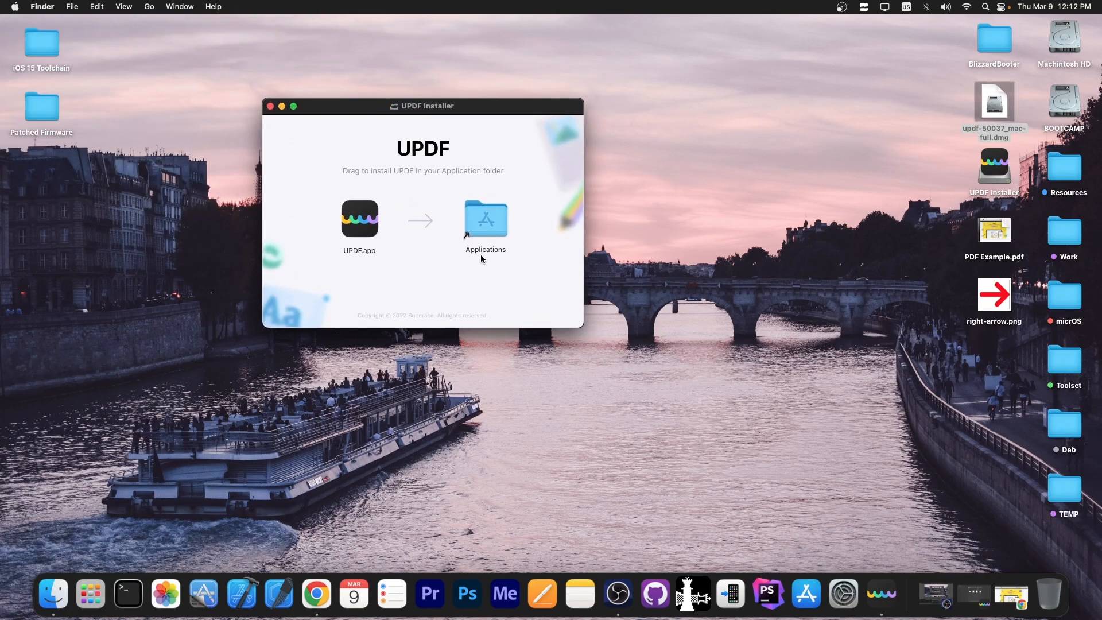
drag(359, 218, 372, 214)
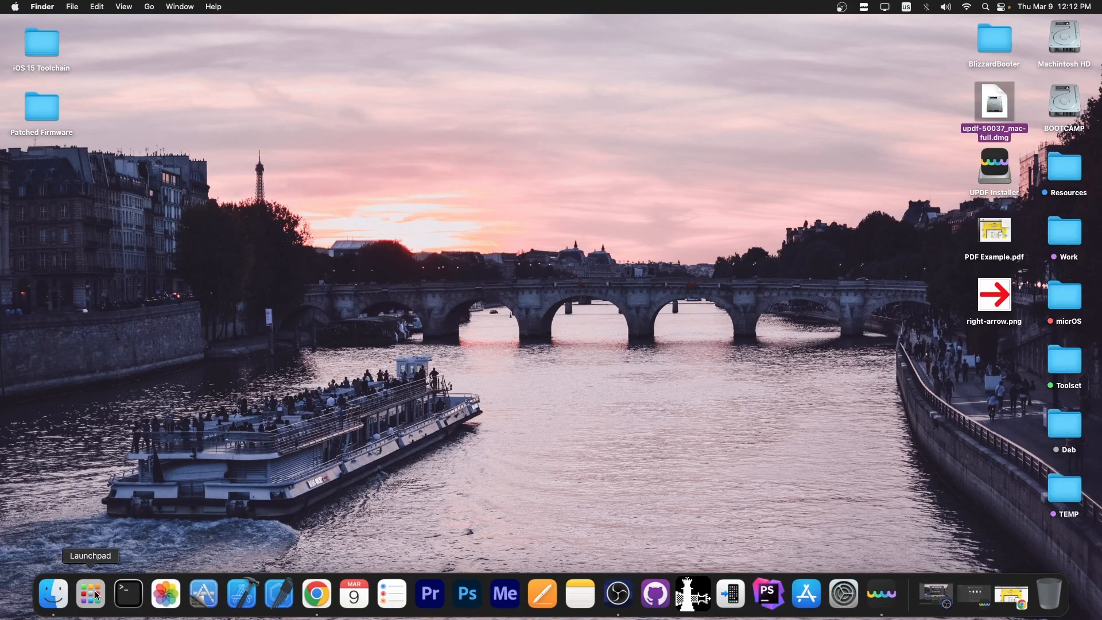
Step: Launch UPDF from the Dock to its home screen listing PDF Example
click(882, 594)
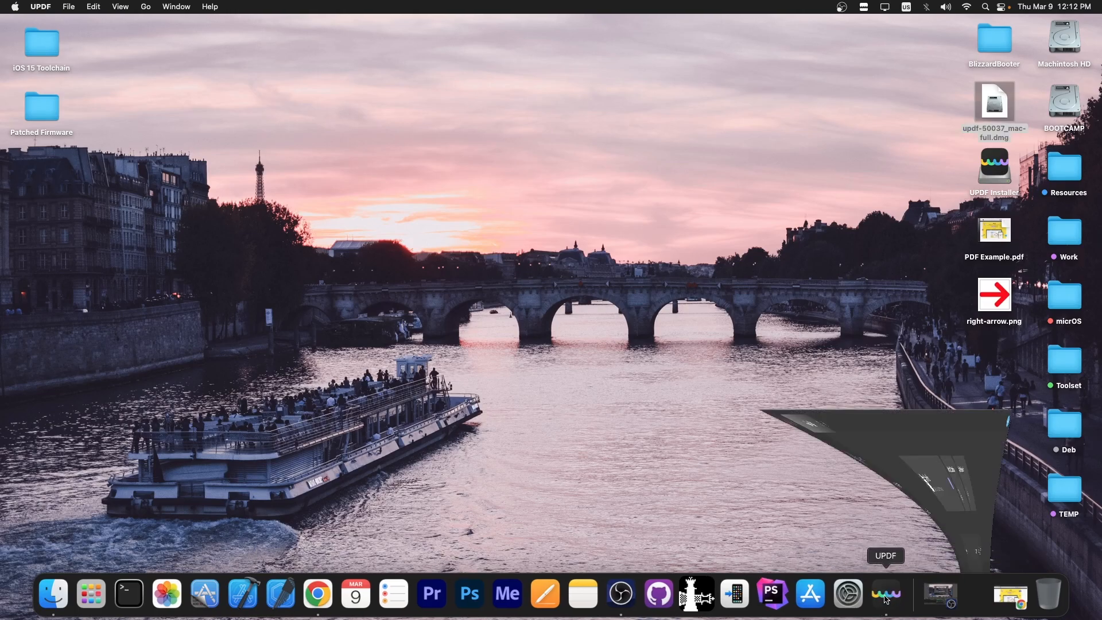
click(884, 593)
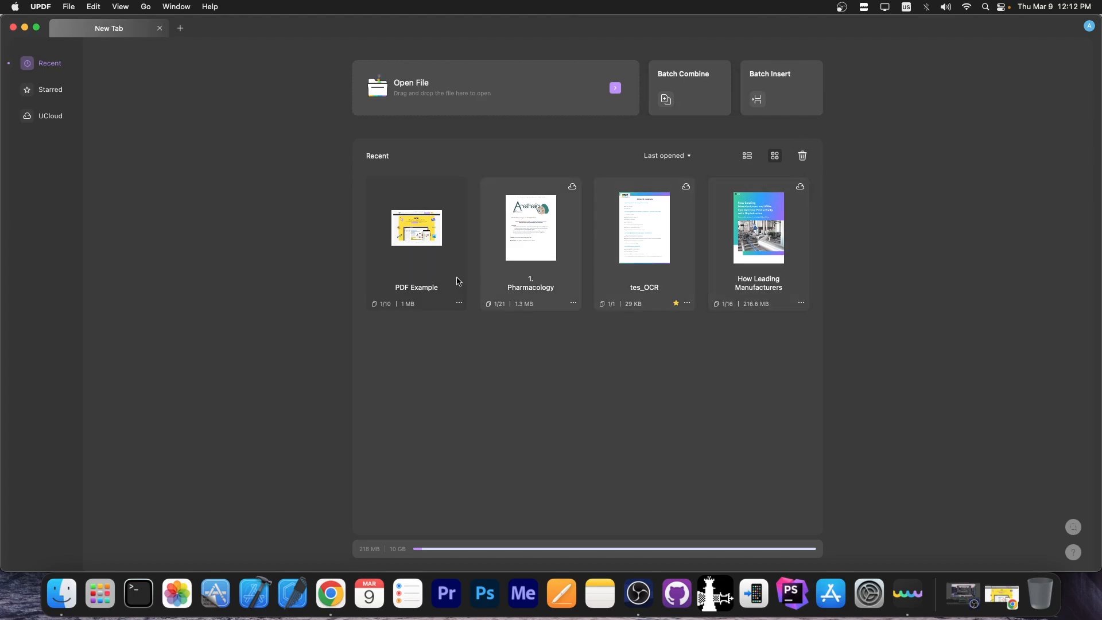
mouse_move(541, 239)
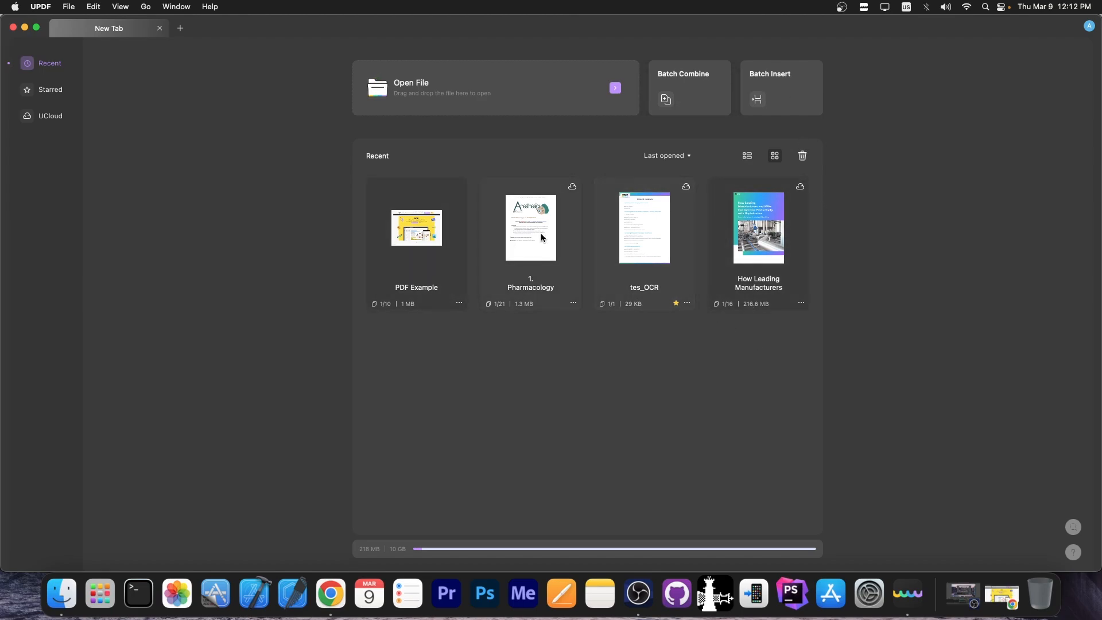
mouse_move(428, 246)
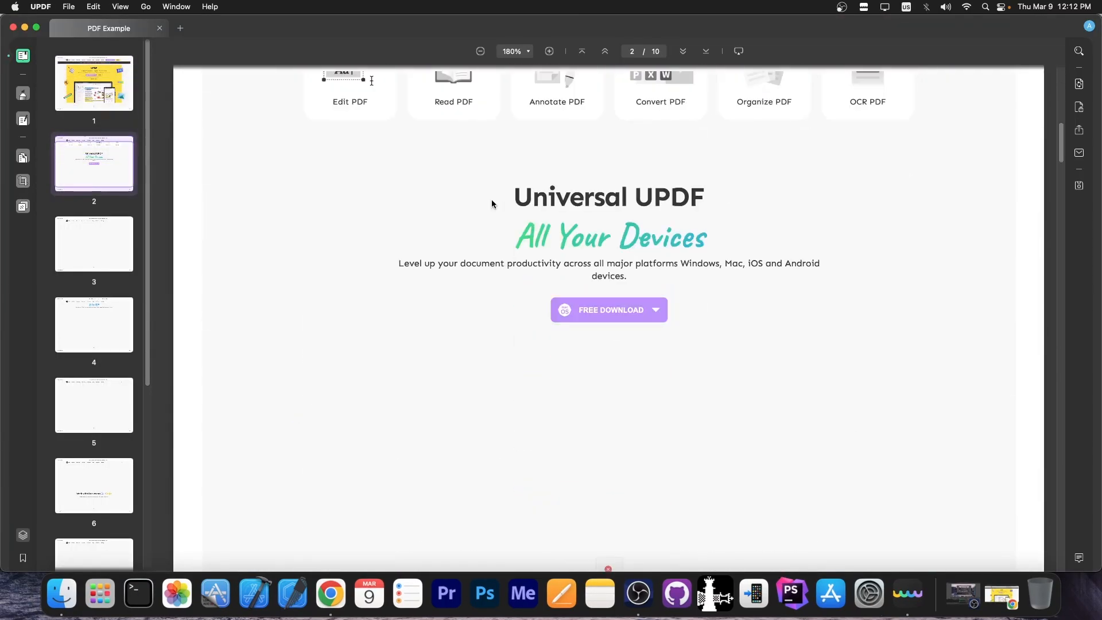
Step: Jump to the last page of PDF Example, then return to page 1
click(604, 51)
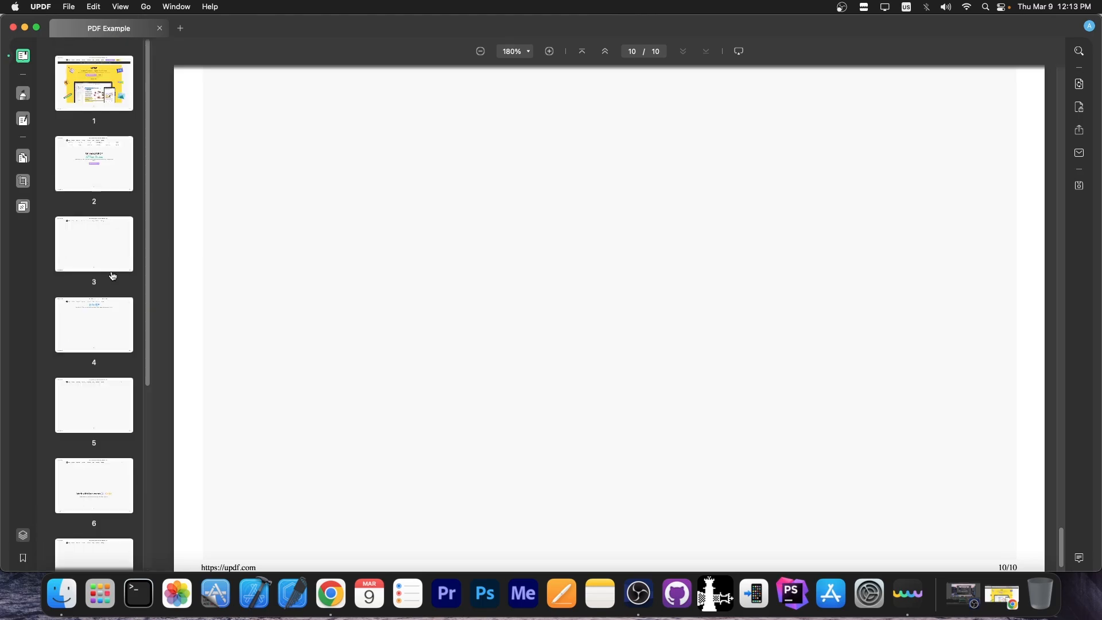
click(94, 82)
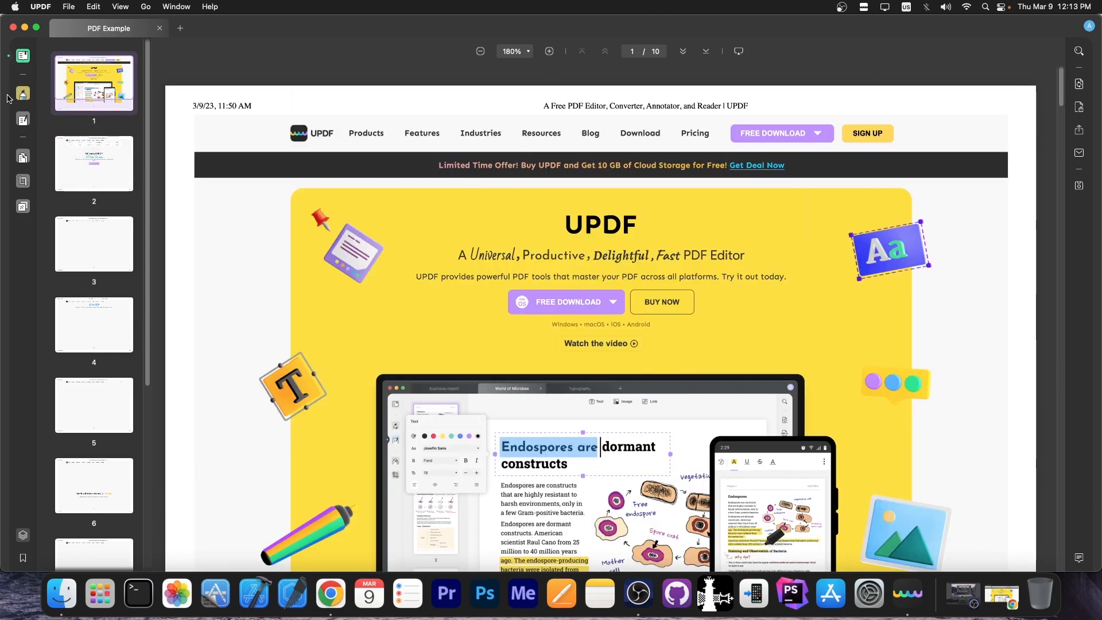
Step: Add a sticky note on page 1 reading "Finish document by today"
click(23, 93)
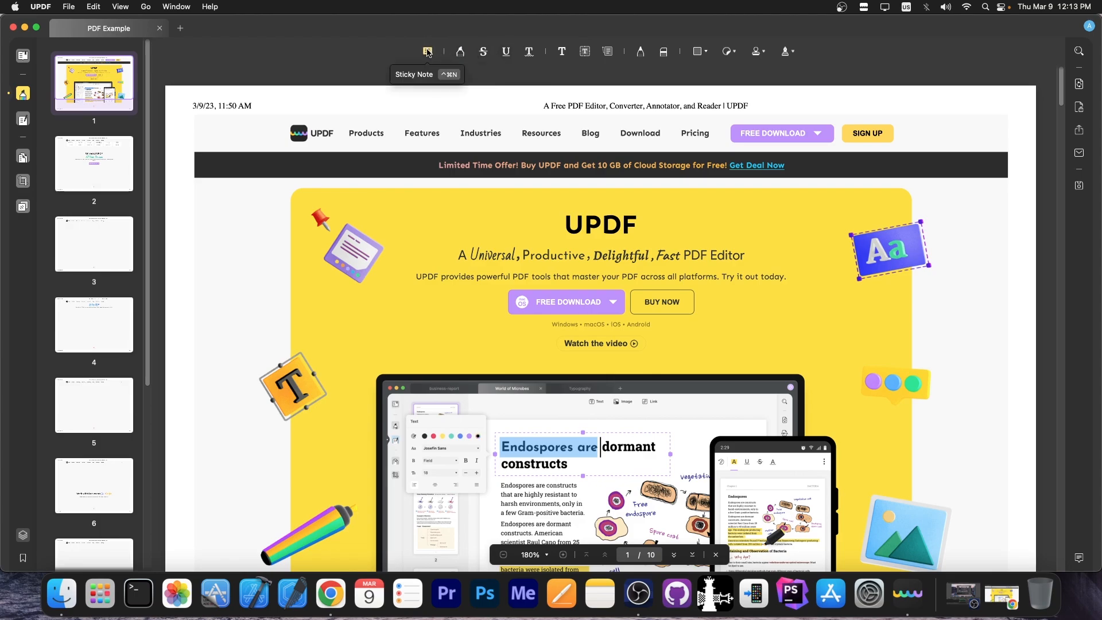
click(427, 50)
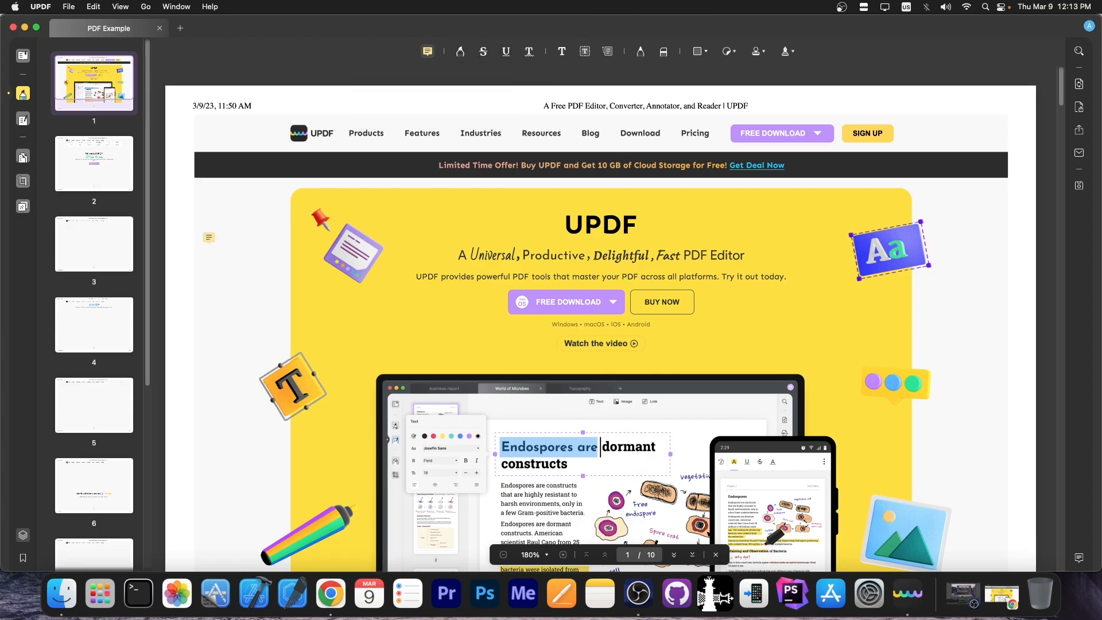
text(Finish do)
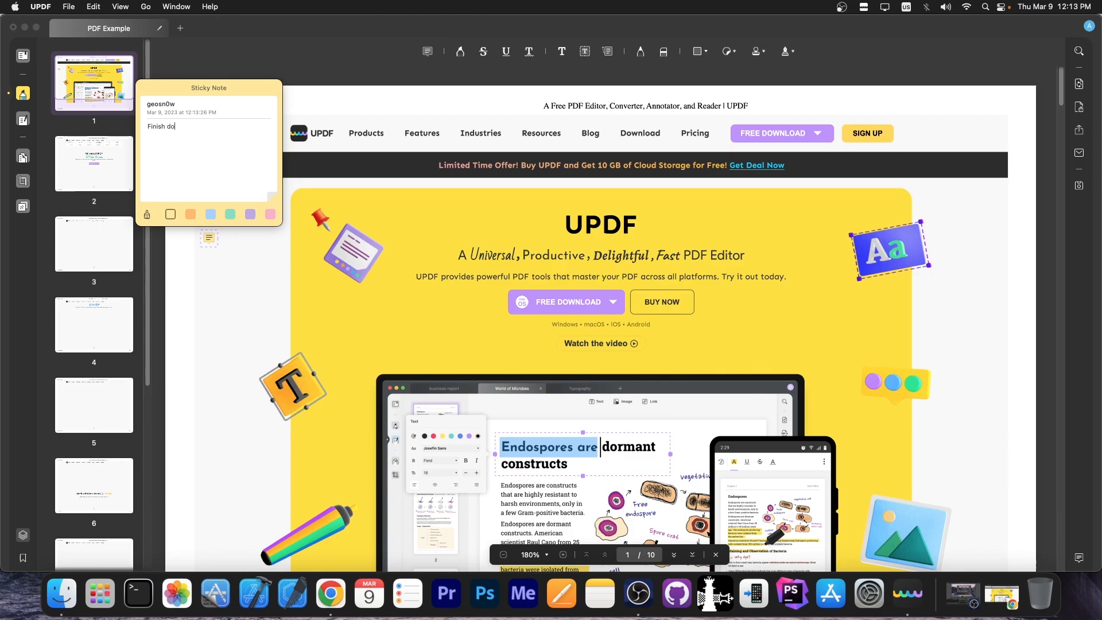
text(cument by)
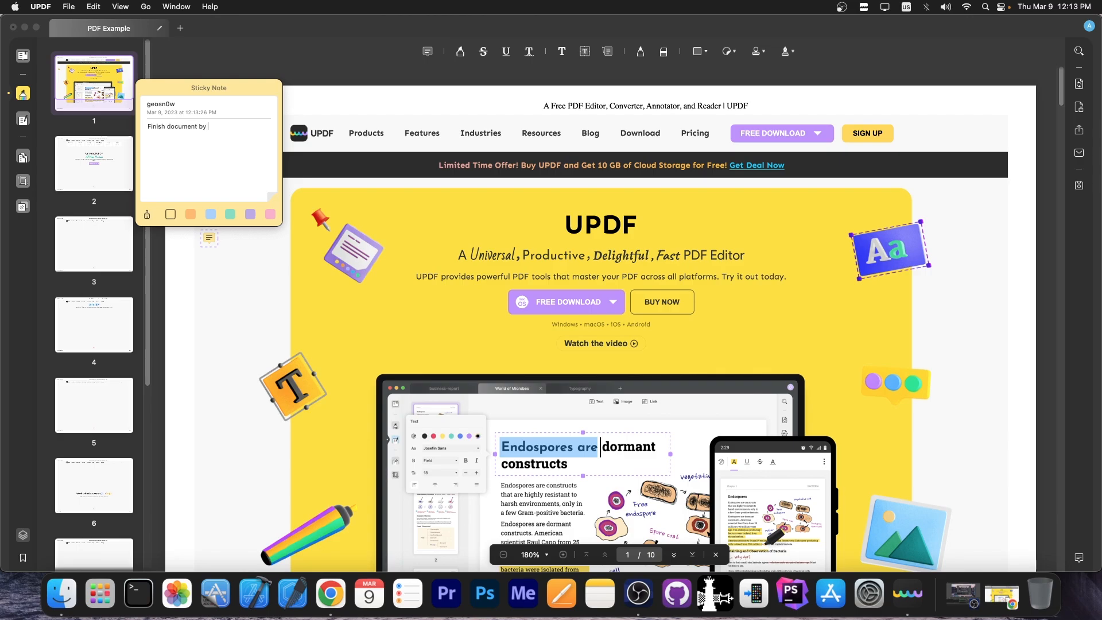
text(today)
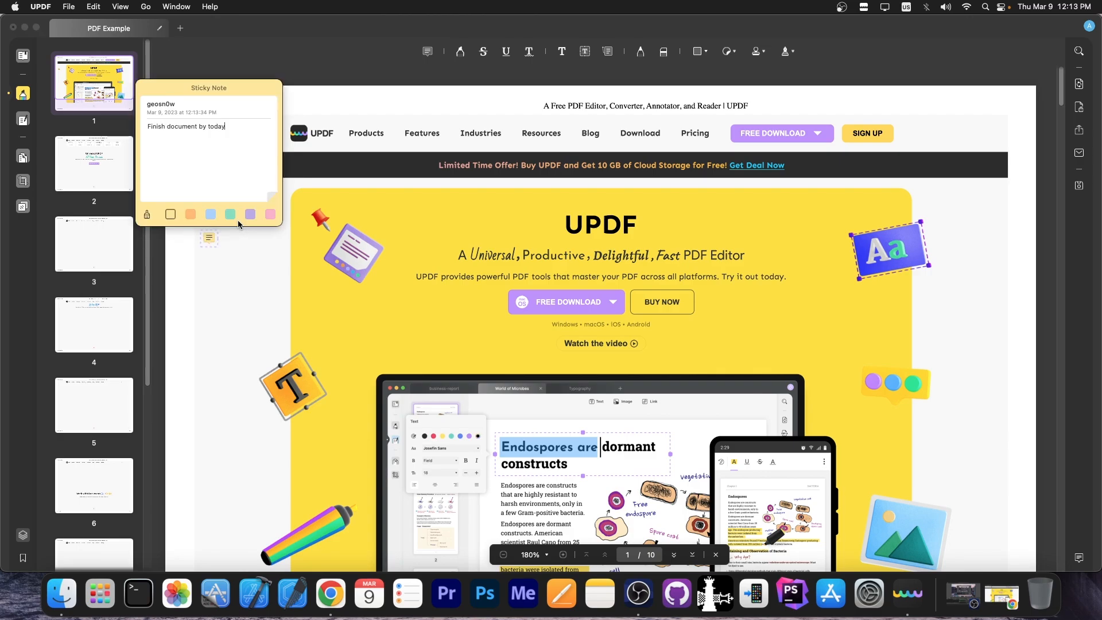
mouse_move(235, 231)
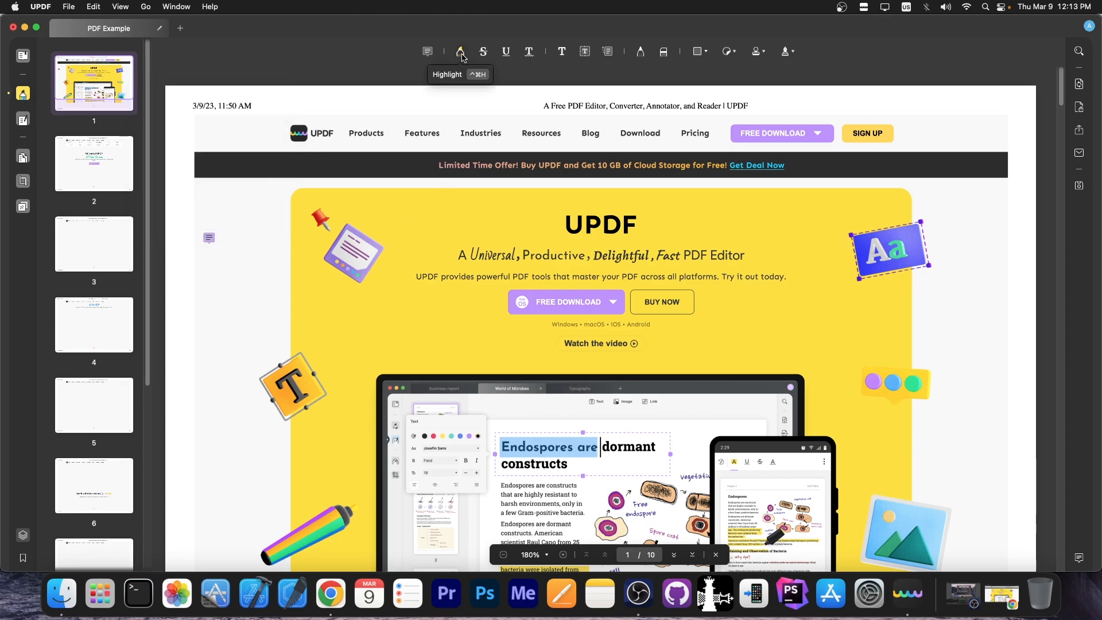
Step: Highlight "Pricing" and the sentence "Try it out today." on page 1
click(460, 52)
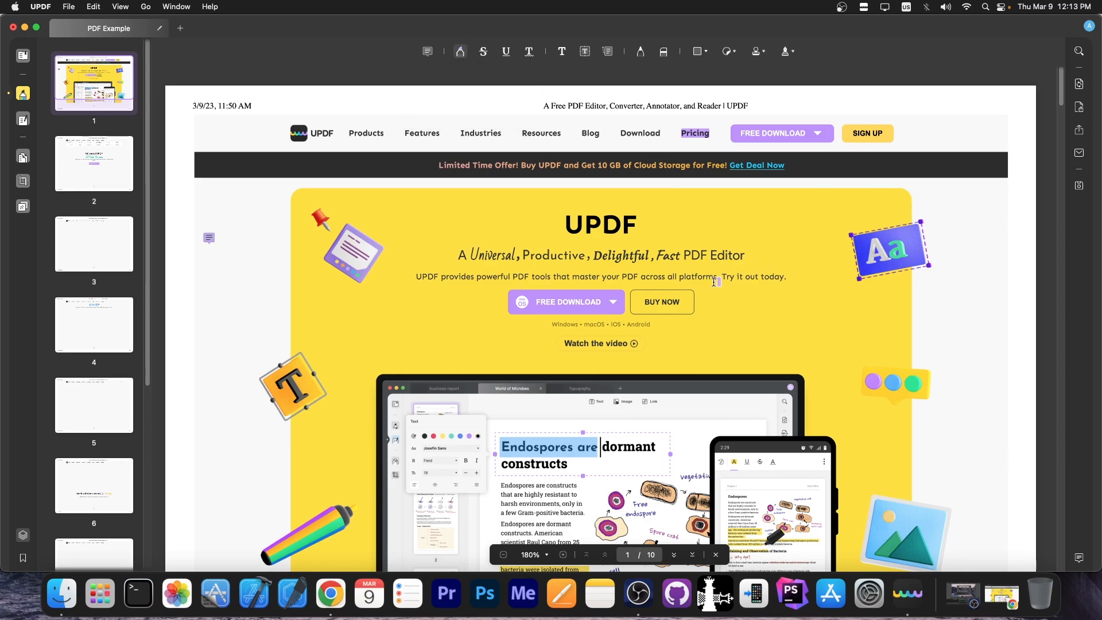
drag(723, 276, 788, 275)
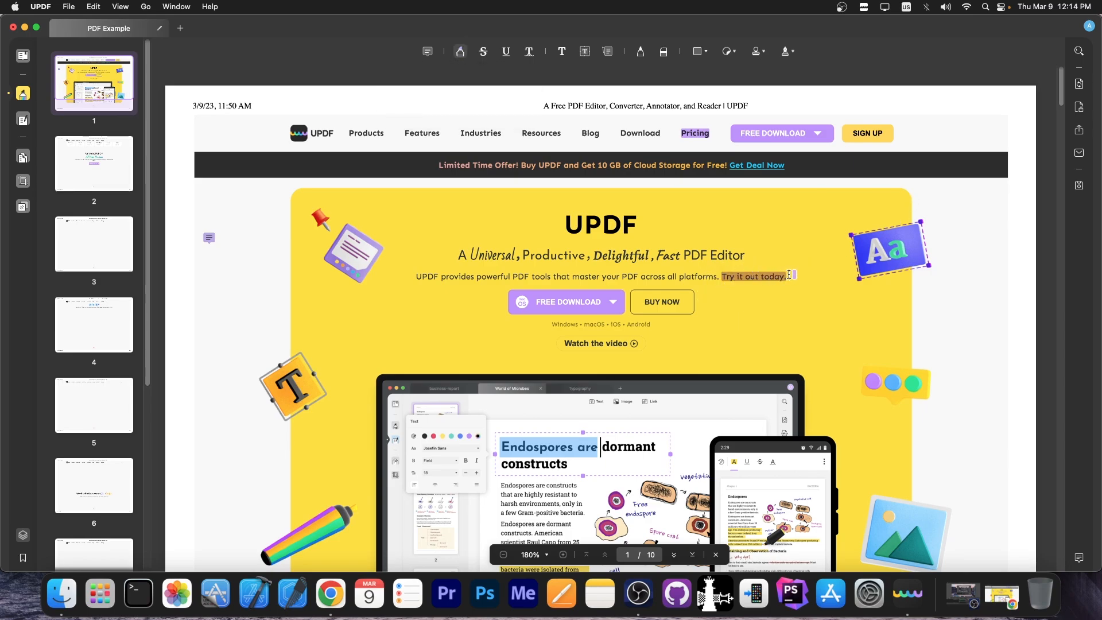
mouse_move(639, 50)
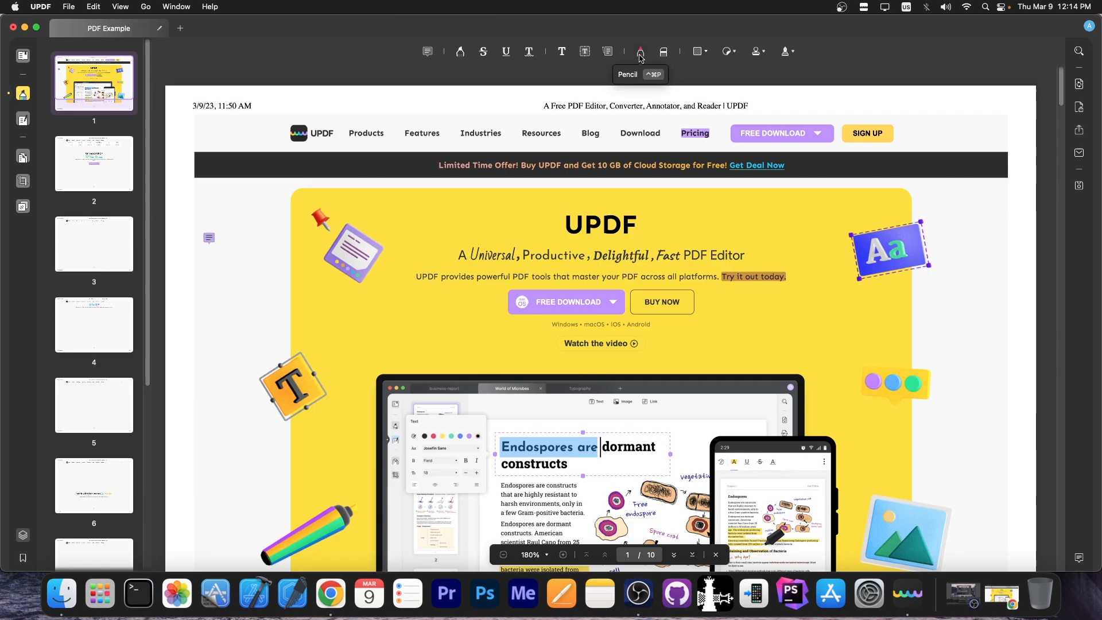
Step: Draw freehand red arrows pointing at the download buttons and down the left margin
click(640, 52)
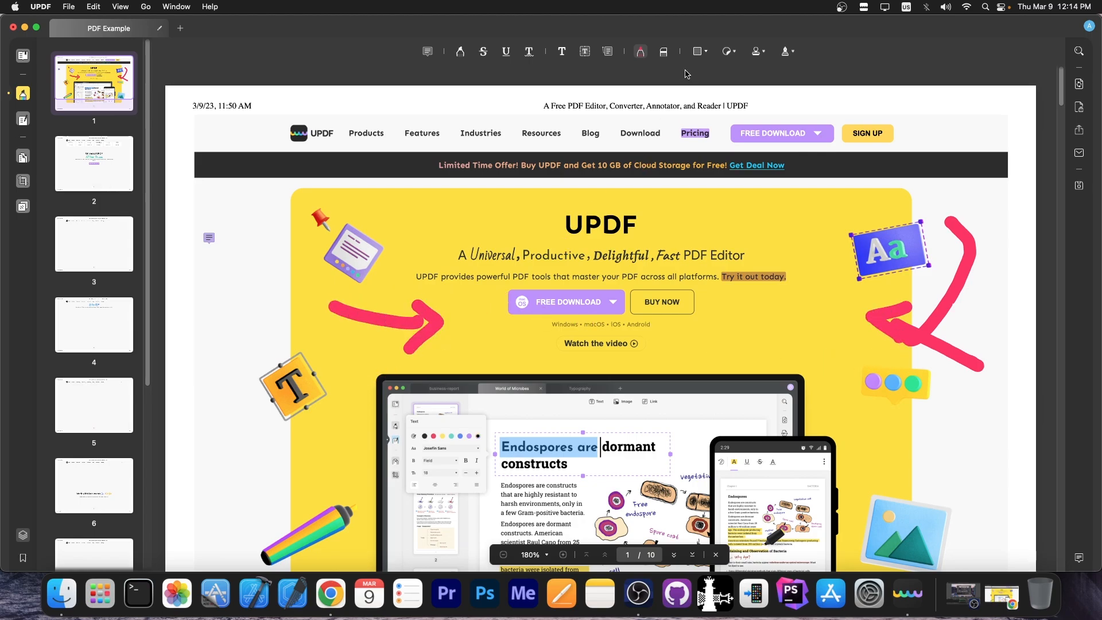
click(640, 52)
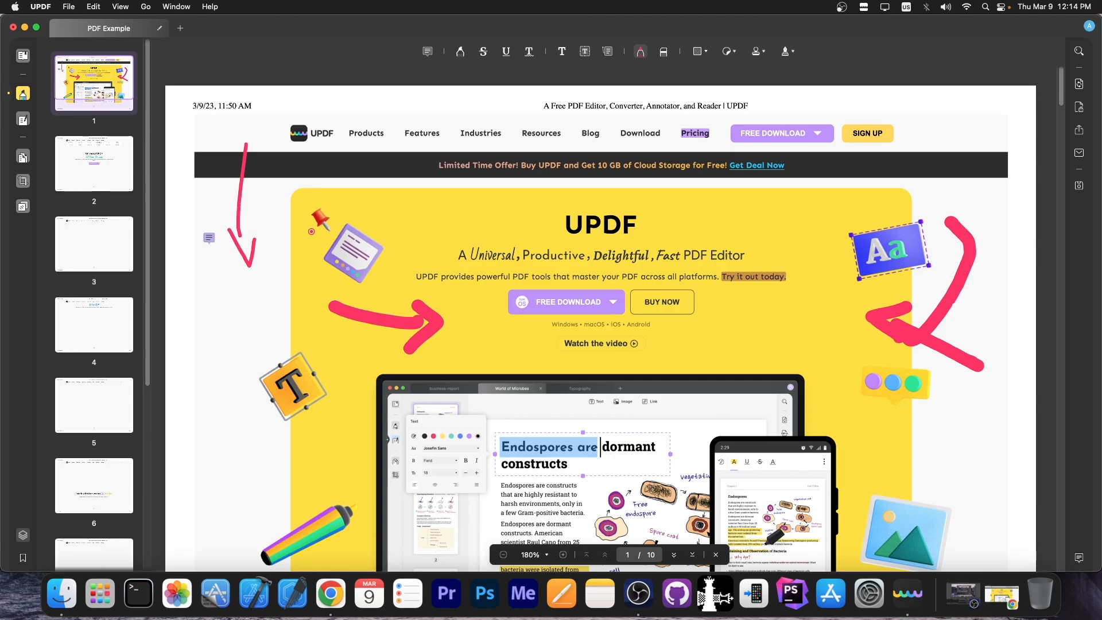
click(696, 52)
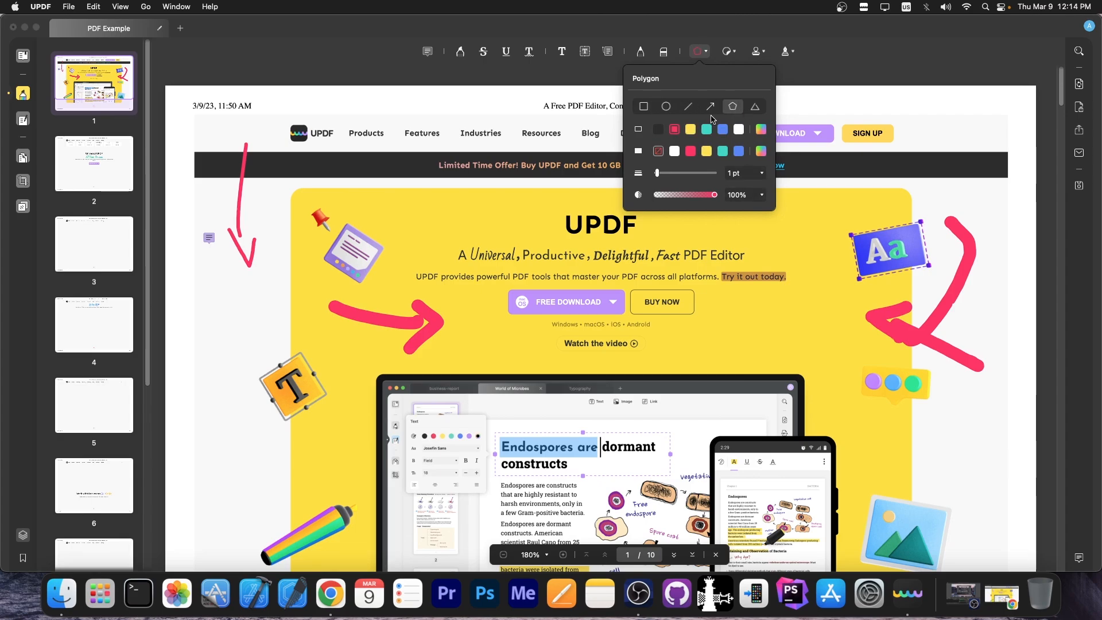
Step: Place a red CONFIDENTIAL stamp in the left margin of page 1
click(728, 50)
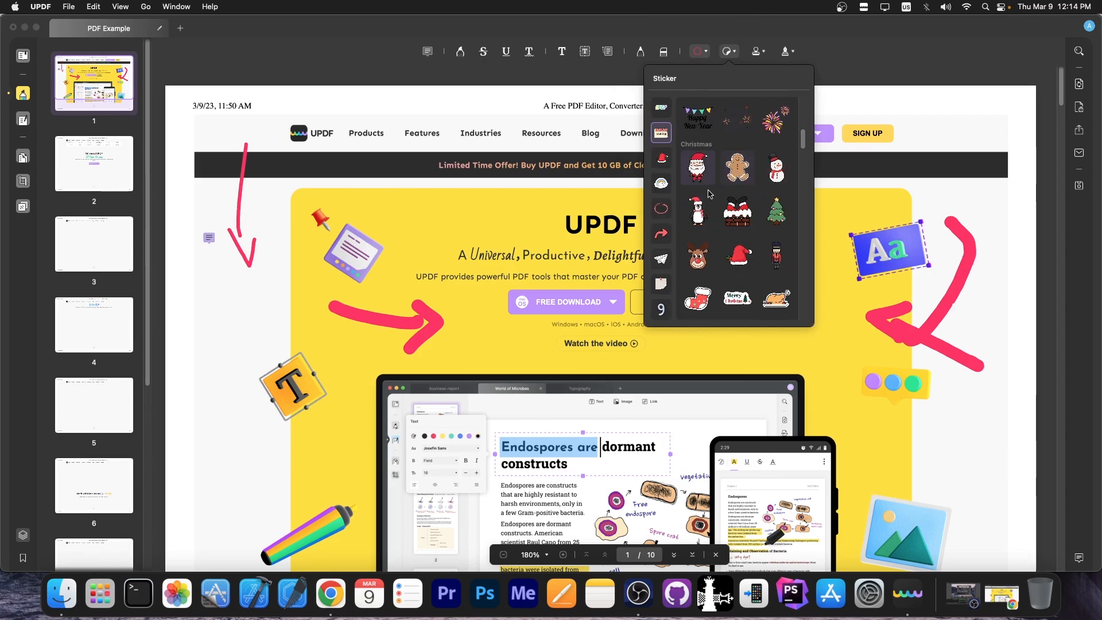
click(756, 52)
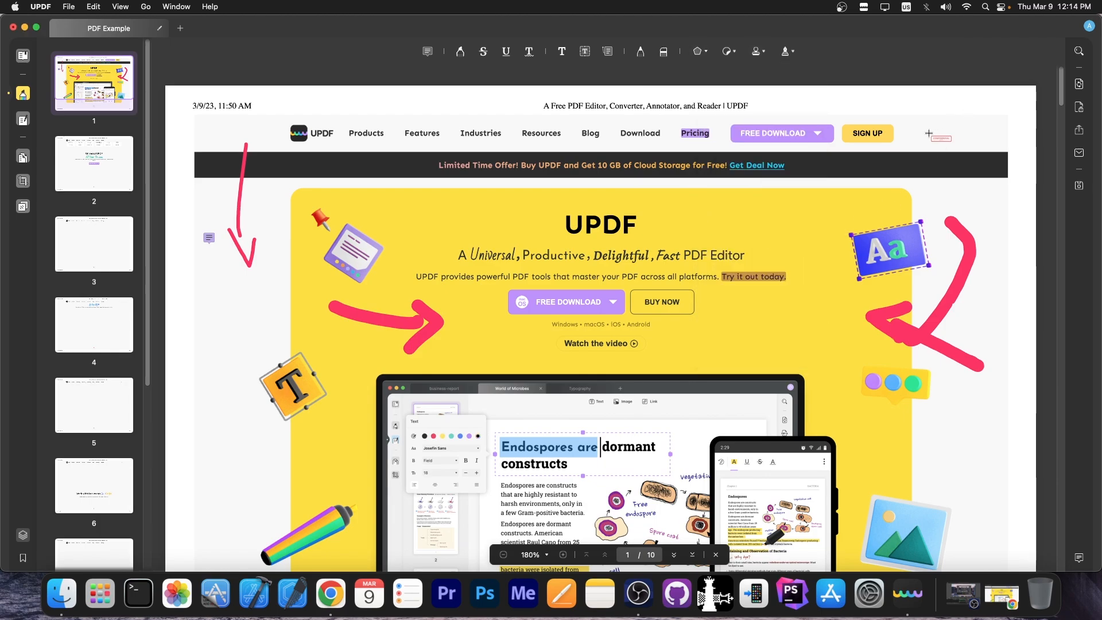
click(757, 50)
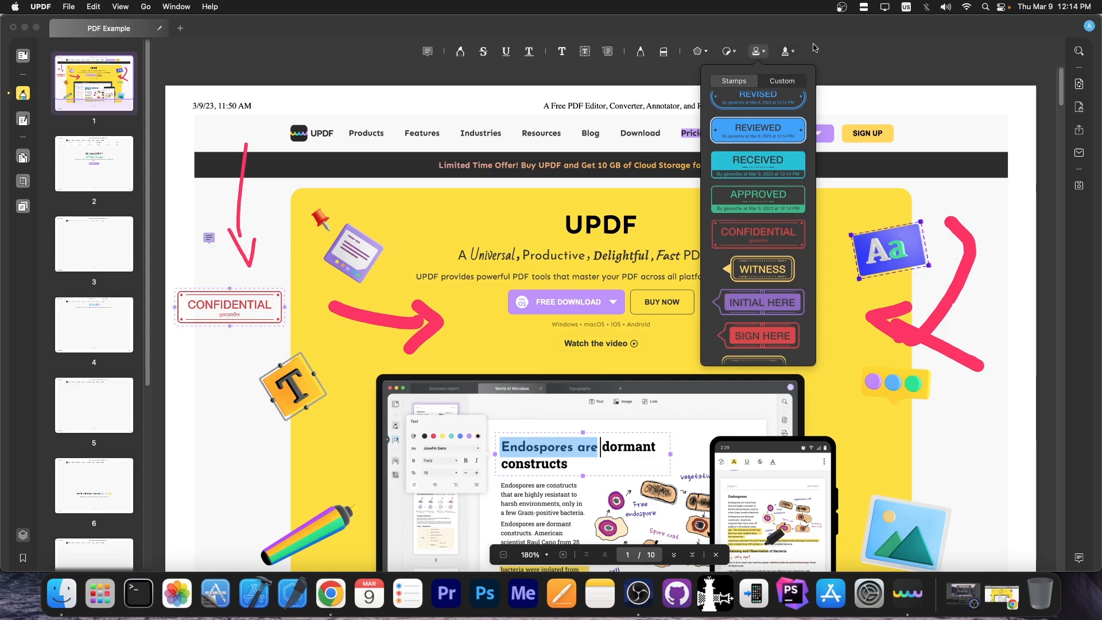
click(788, 51)
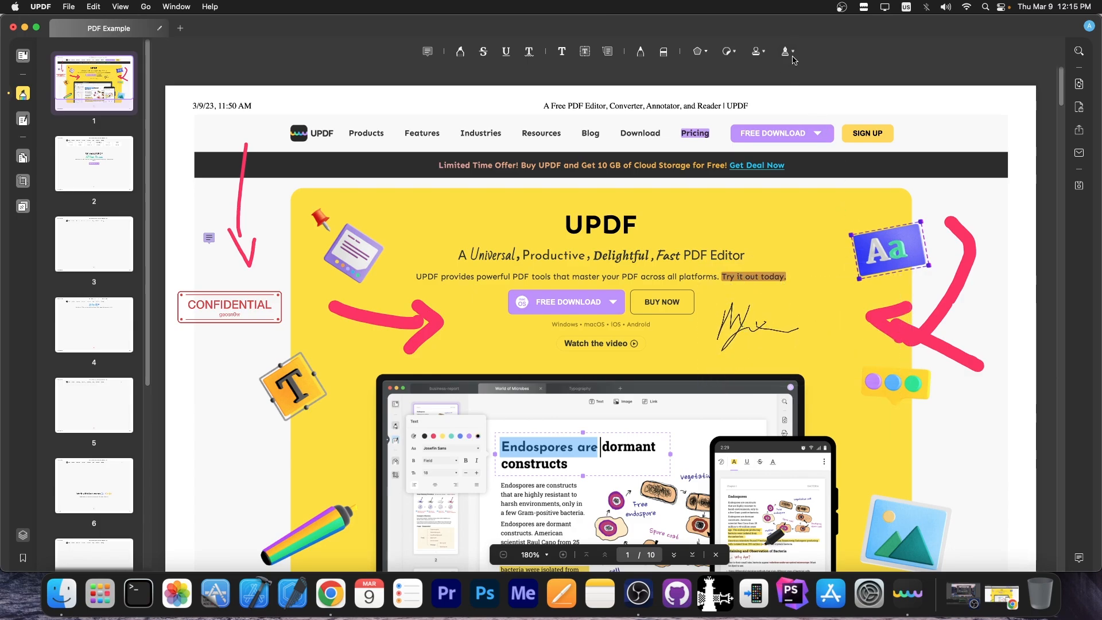
Step: Place a handwritten signature beside the Buy Now button
click(786, 52)
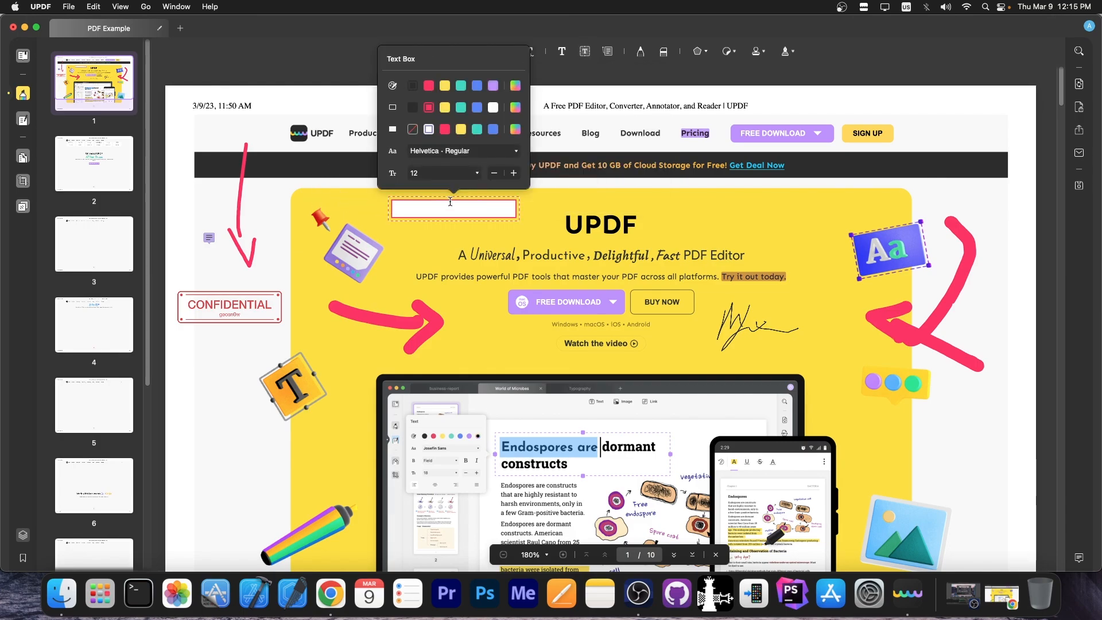
Step: Fill the text box above the heading with "Hello World!" in red
text(Hello World)
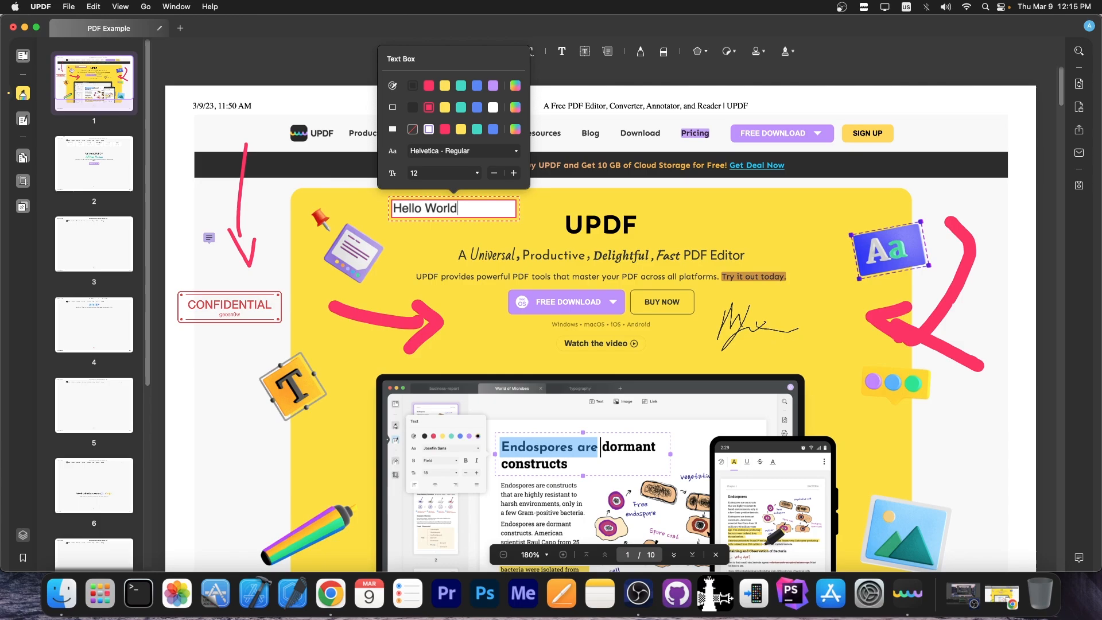
text(!)
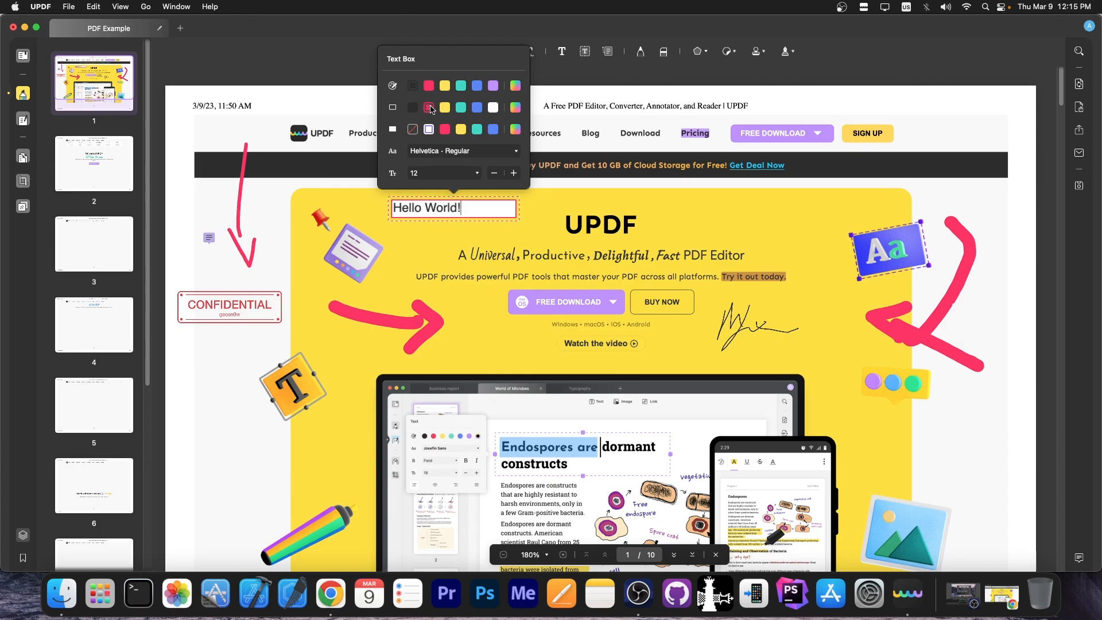
click(429, 108)
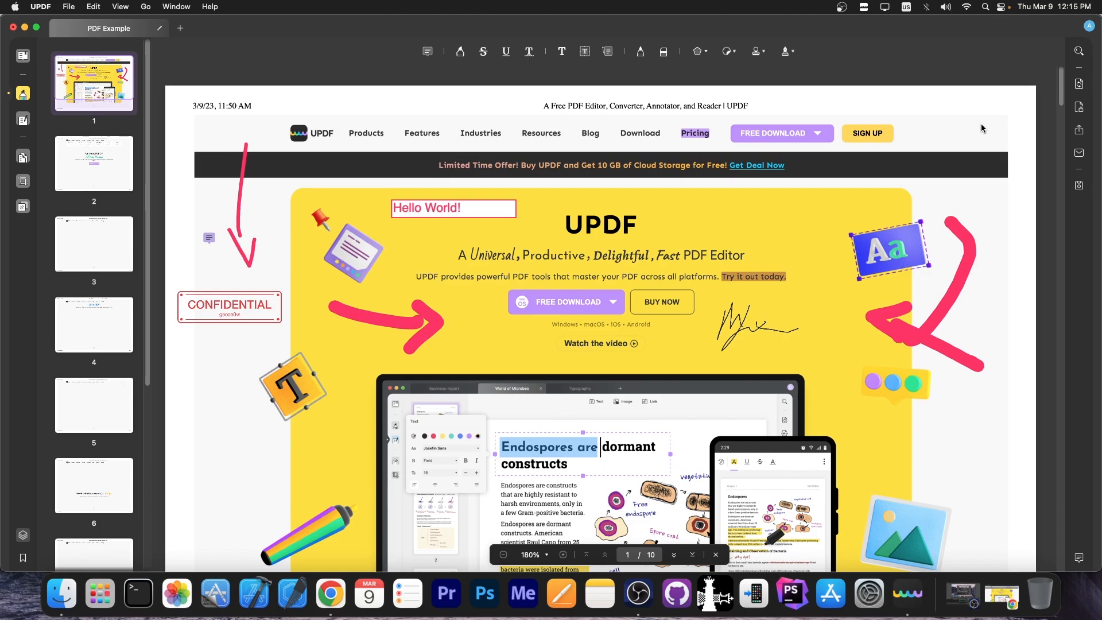
mouse_move(1081, 106)
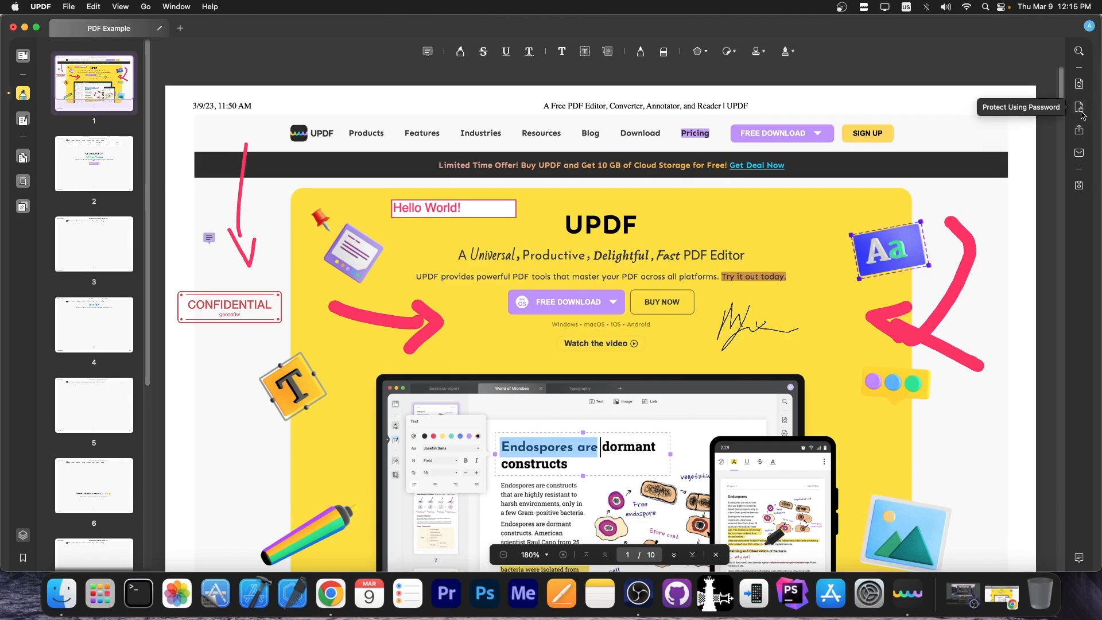
Step: Protect the document with an open password using 256-bit AES encryption
click(1081, 107)
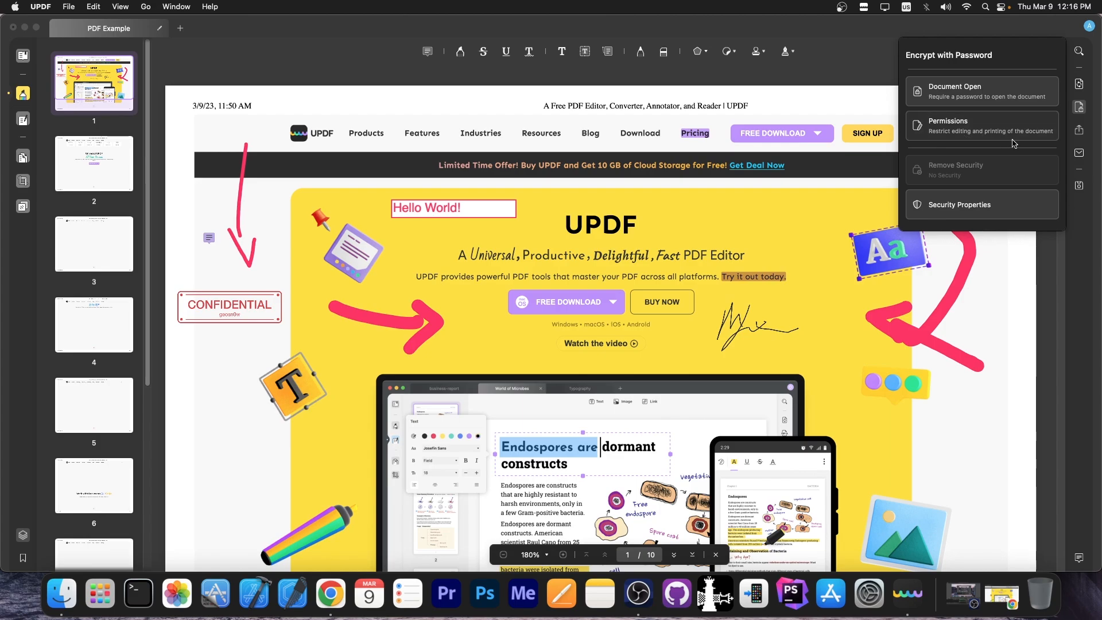
click(955, 91)
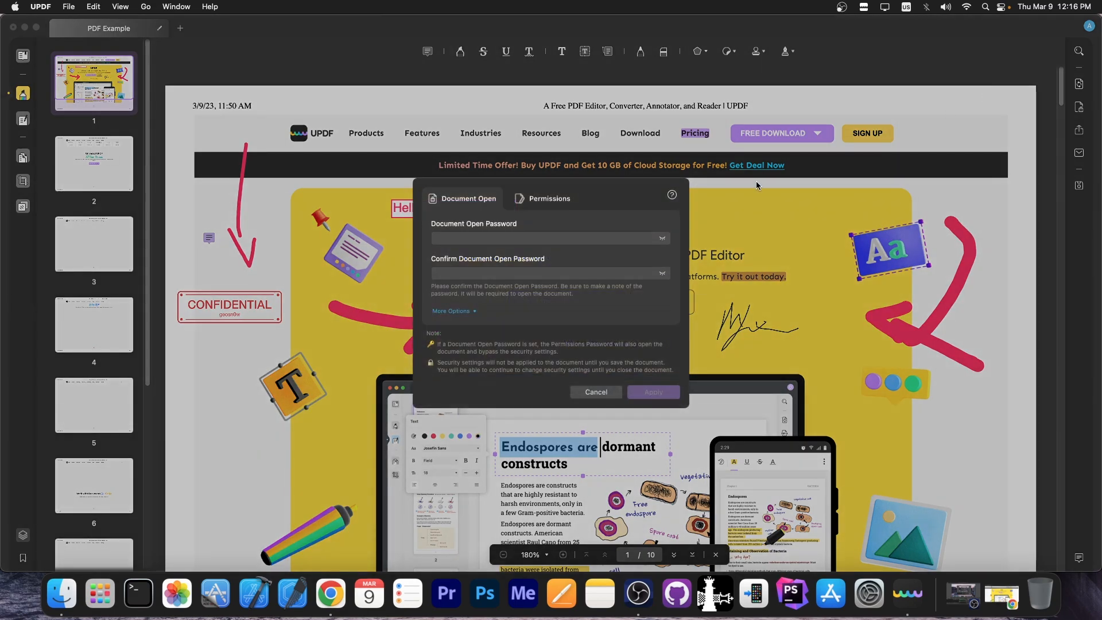
click(550, 239)
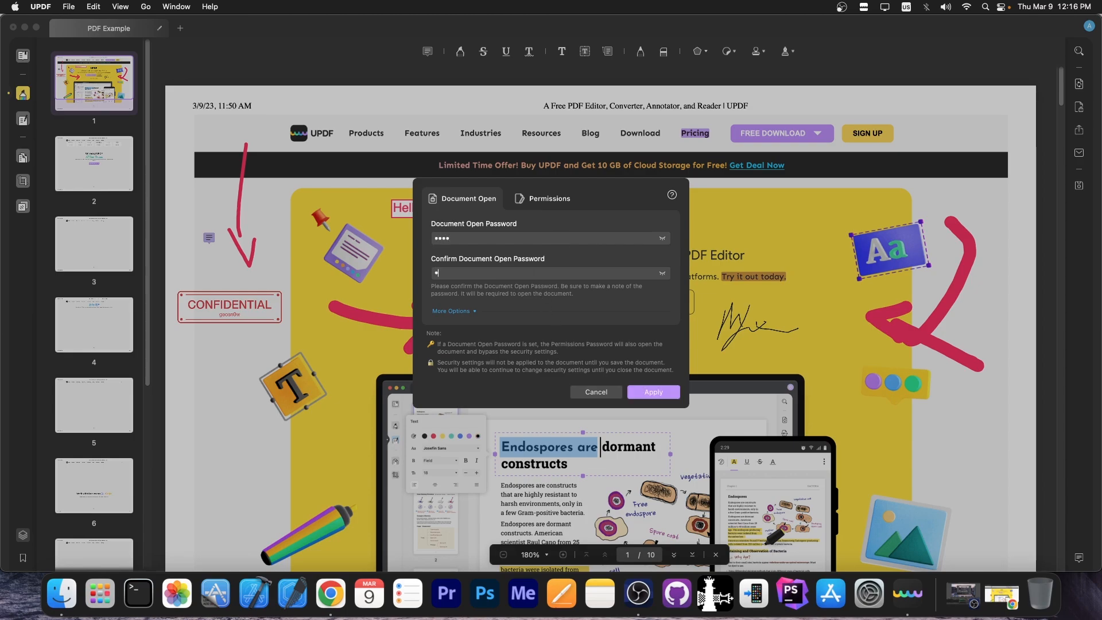
click(453, 312)
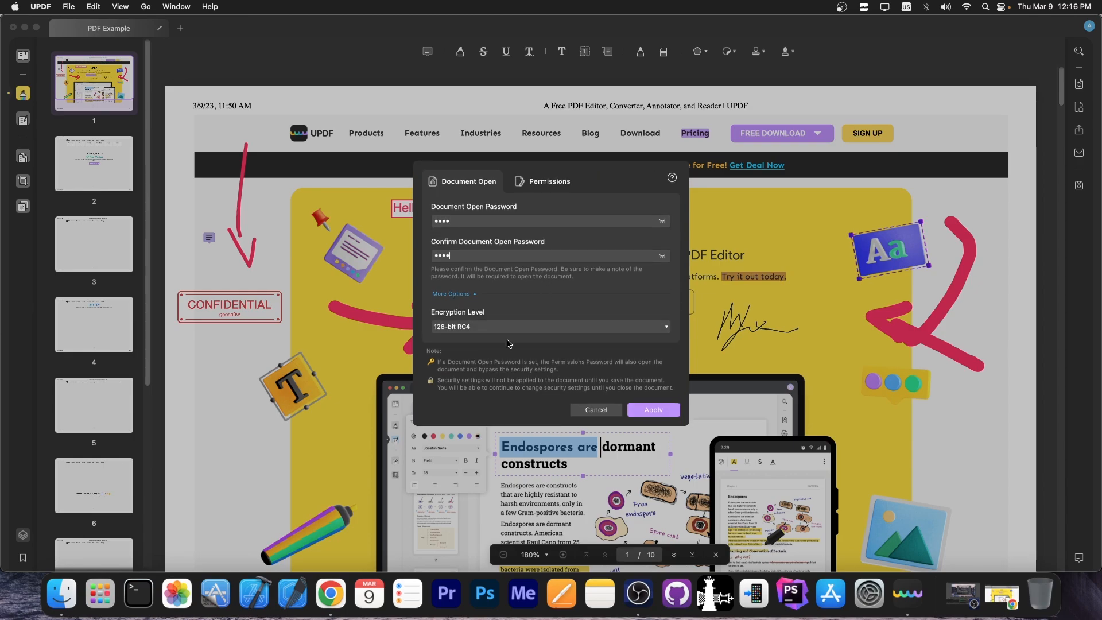
click(549, 326)
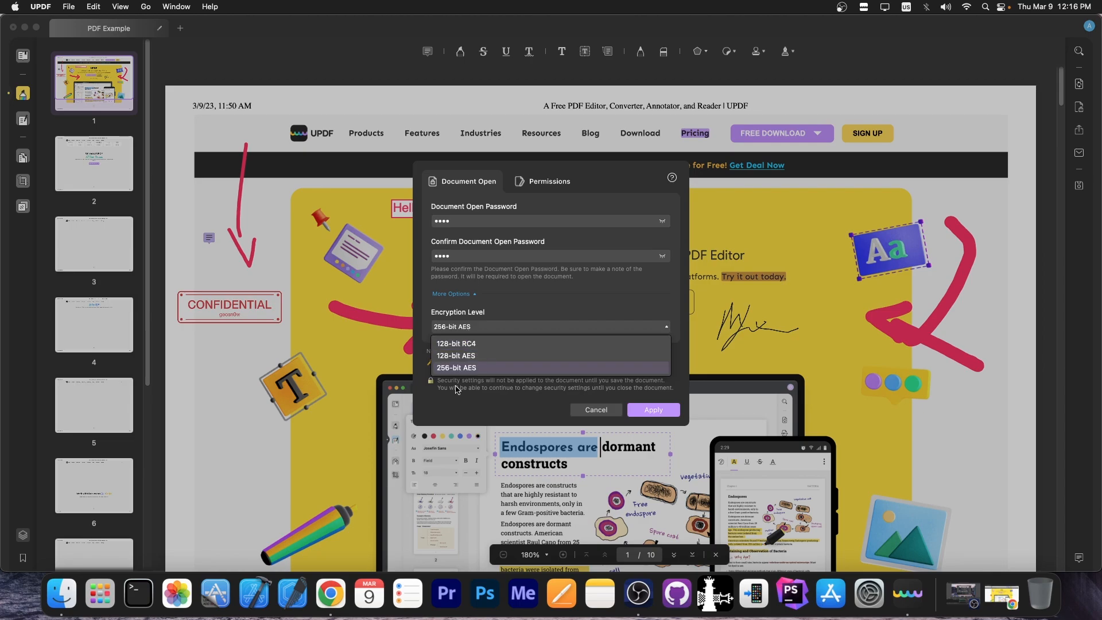
mouse_move(456, 367)
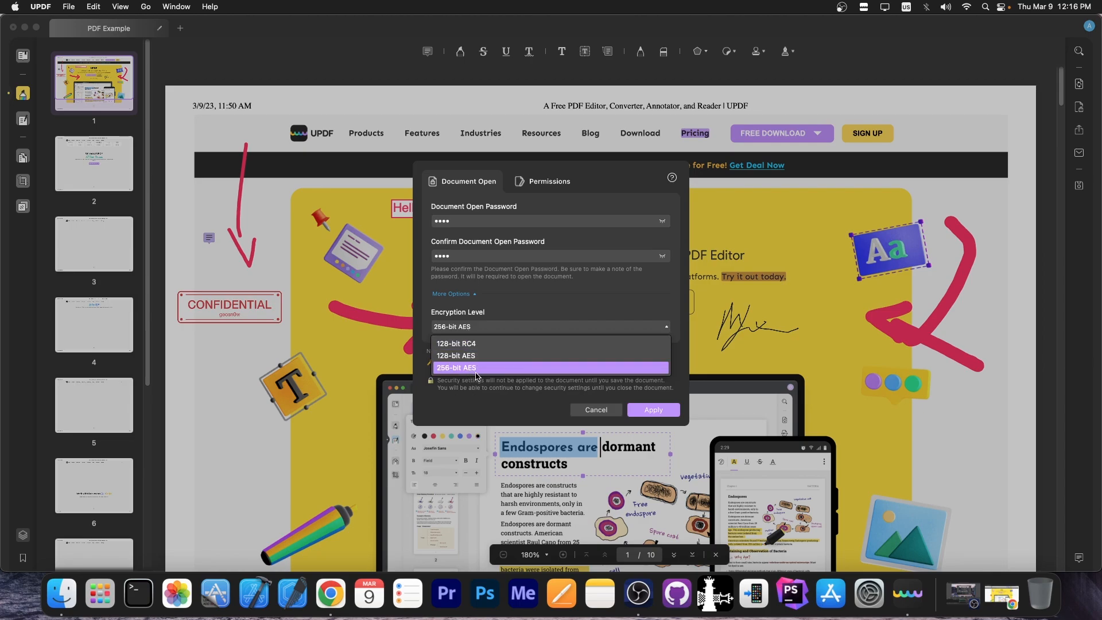
click(653, 410)
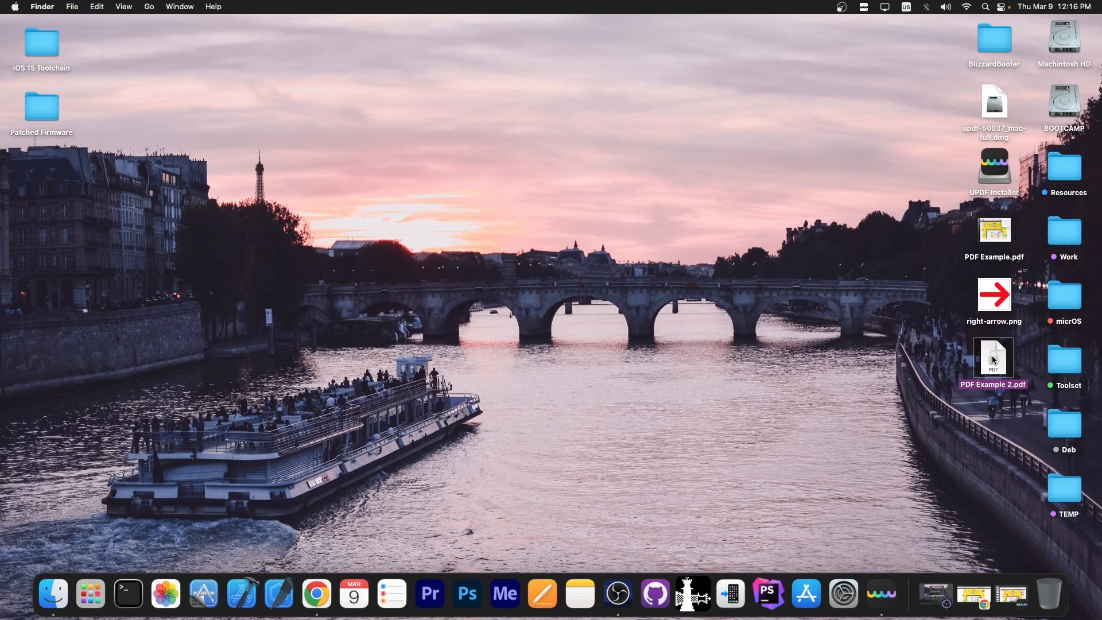
Step: Reopen the saved PDF Example 2 from the desktop and unlock it with its password
double_click(993, 356)
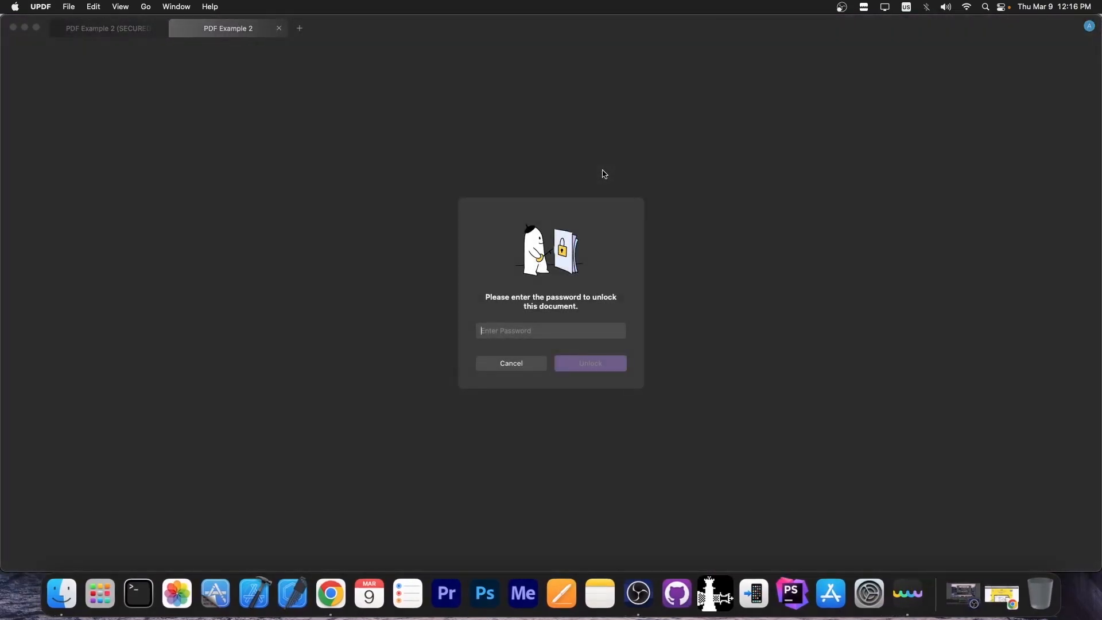
mouse_move(614, 264)
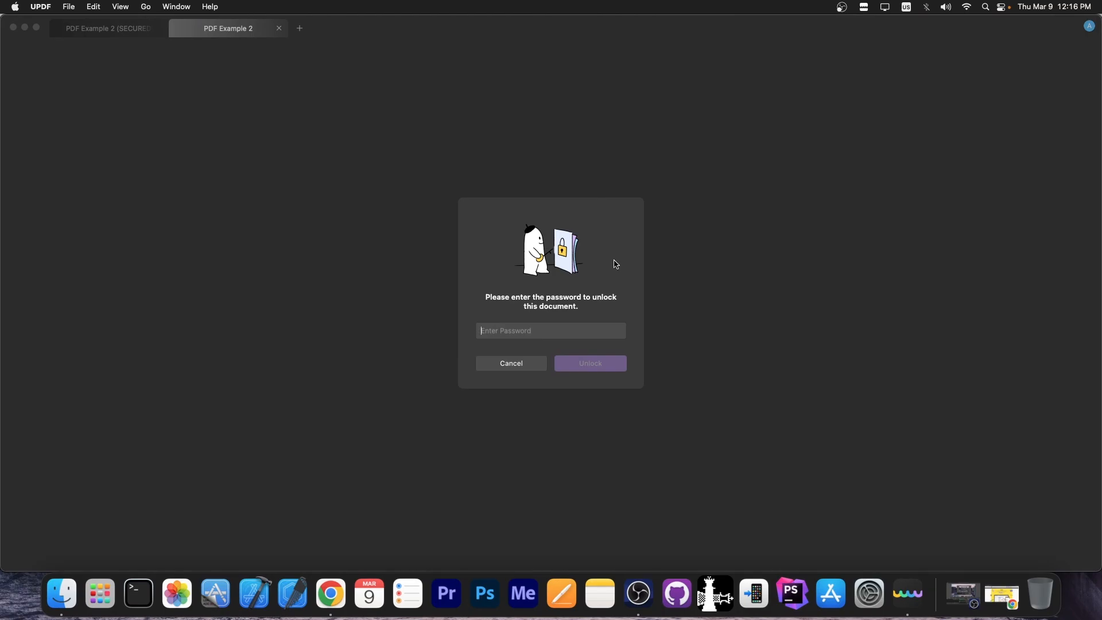
mouse_move(568, 338)
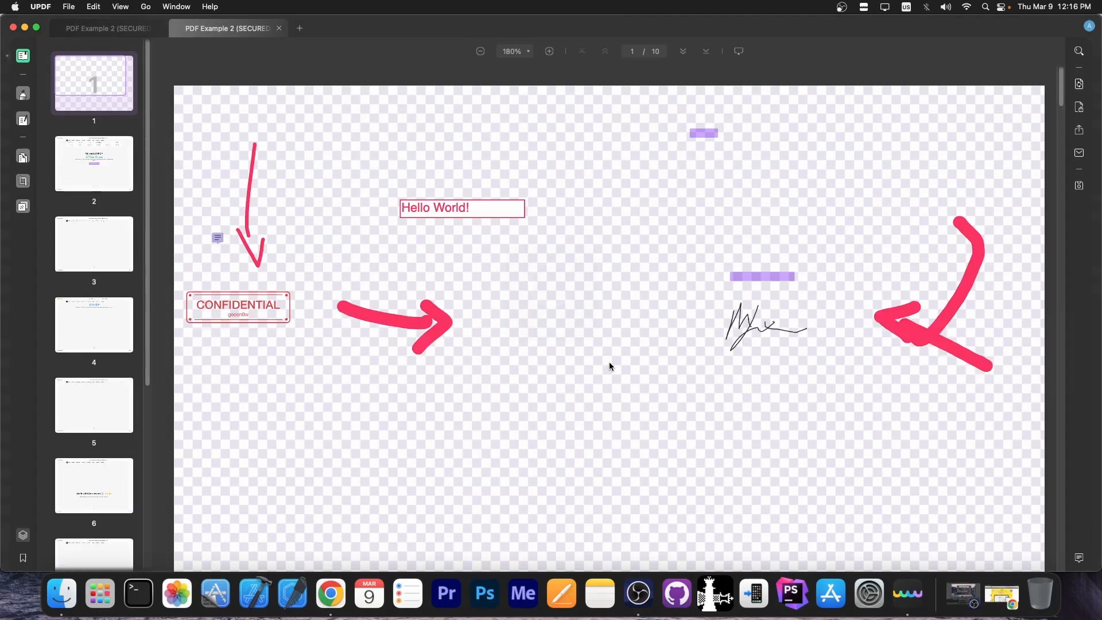
scroll(down, 3)
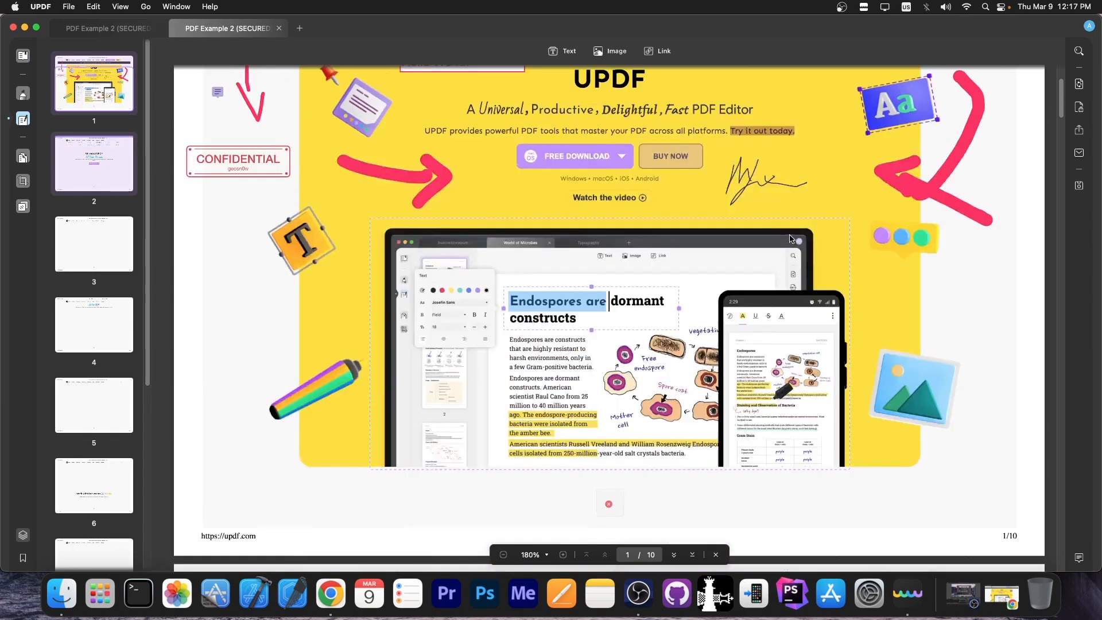
Step: Replace the 'Universal UPDF' heading with 'Check out this amazing tool'
click(673, 553)
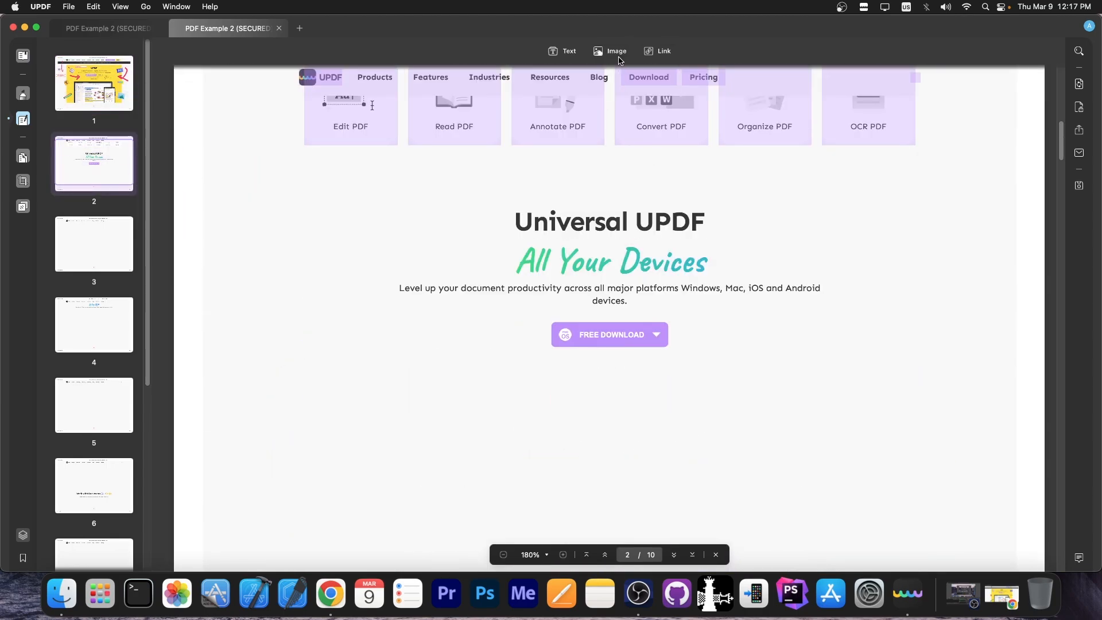
click(609, 221)
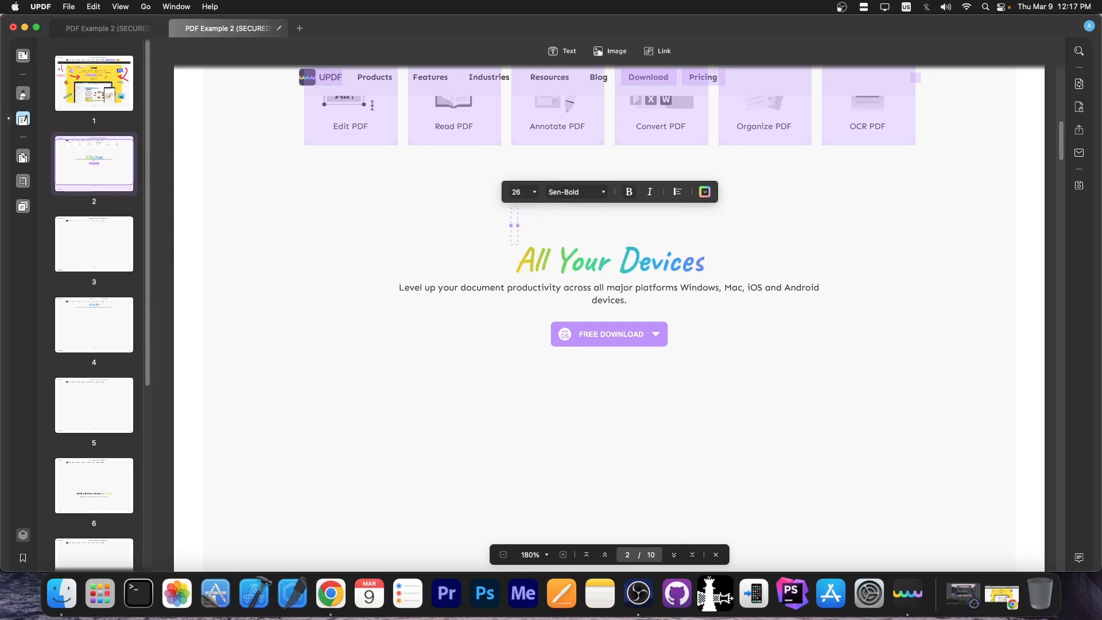
text(Check out this am)
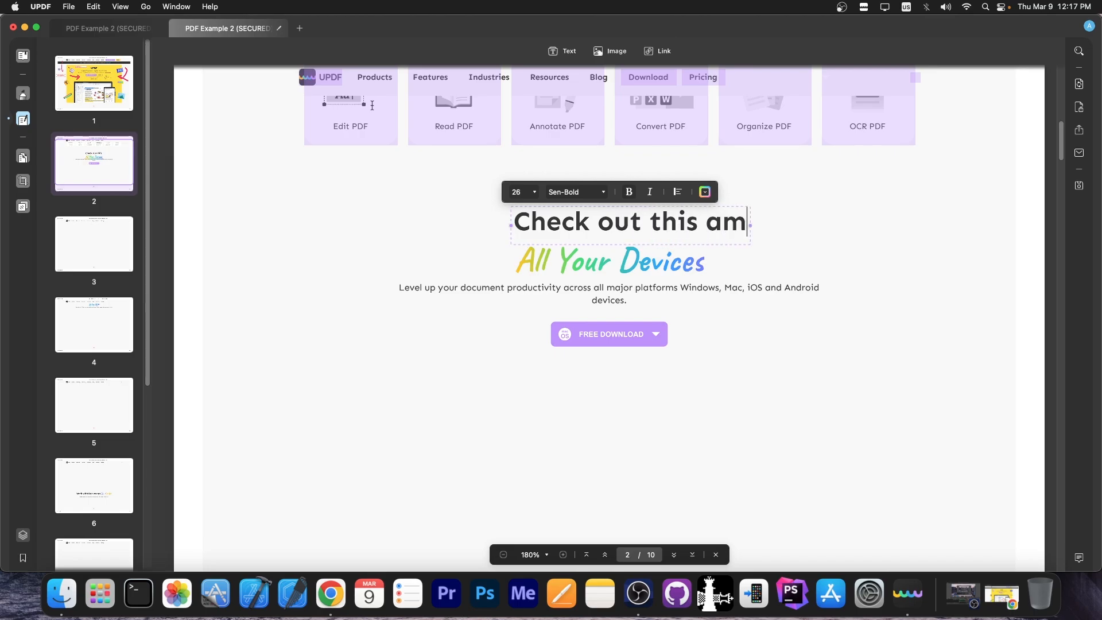
text(azing tool)
click(610, 335)
text(Try it o)
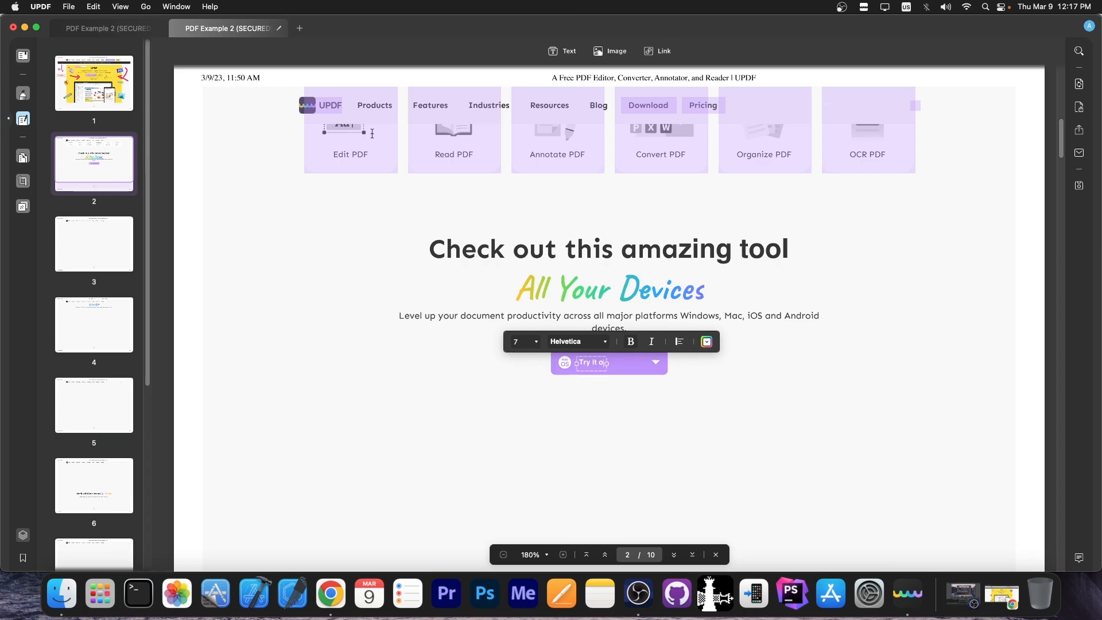
Step: Change the purple download button's label to 'Try it out!'
click(665, 438)
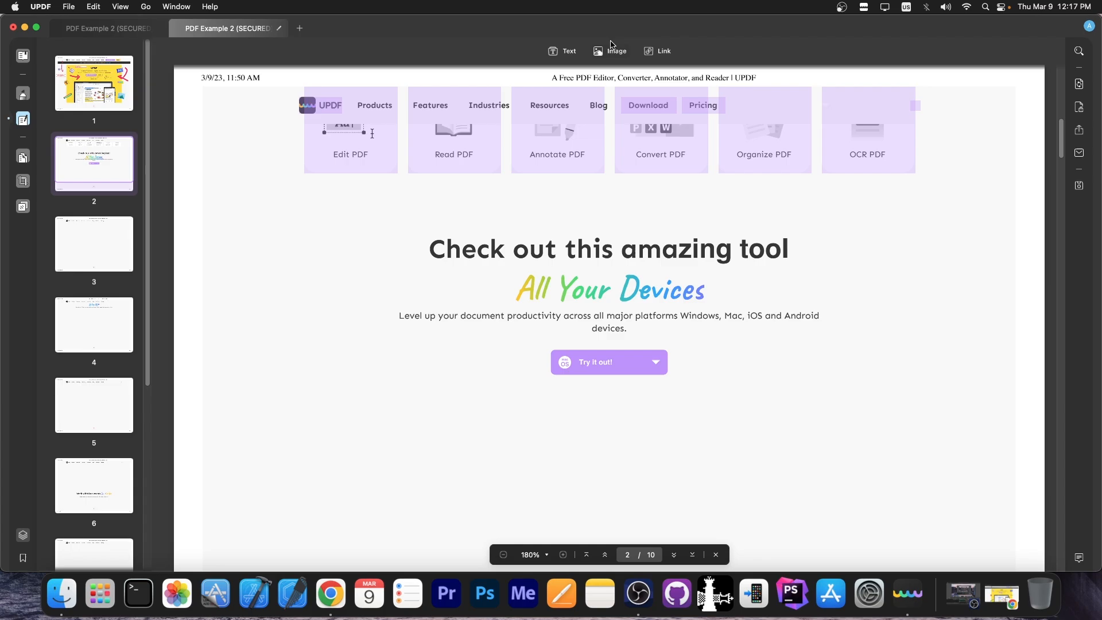
Step: Place the red arrow image resized and pointing up below the 'Try it out!' button, and start an https link
click(610, 51)
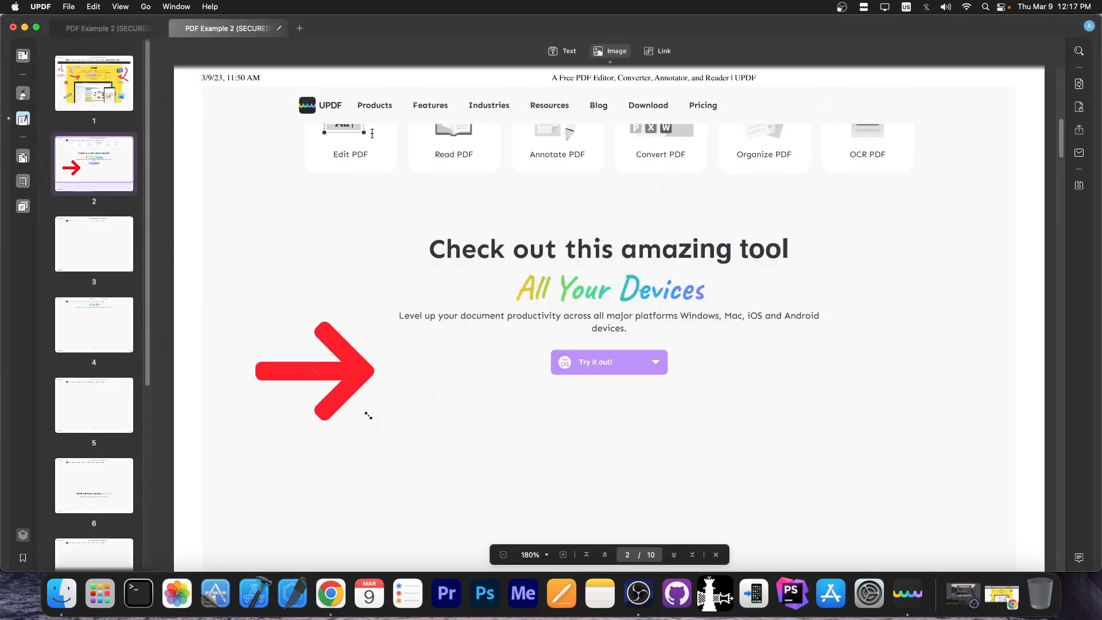
drag(315, 371, 483, 360)
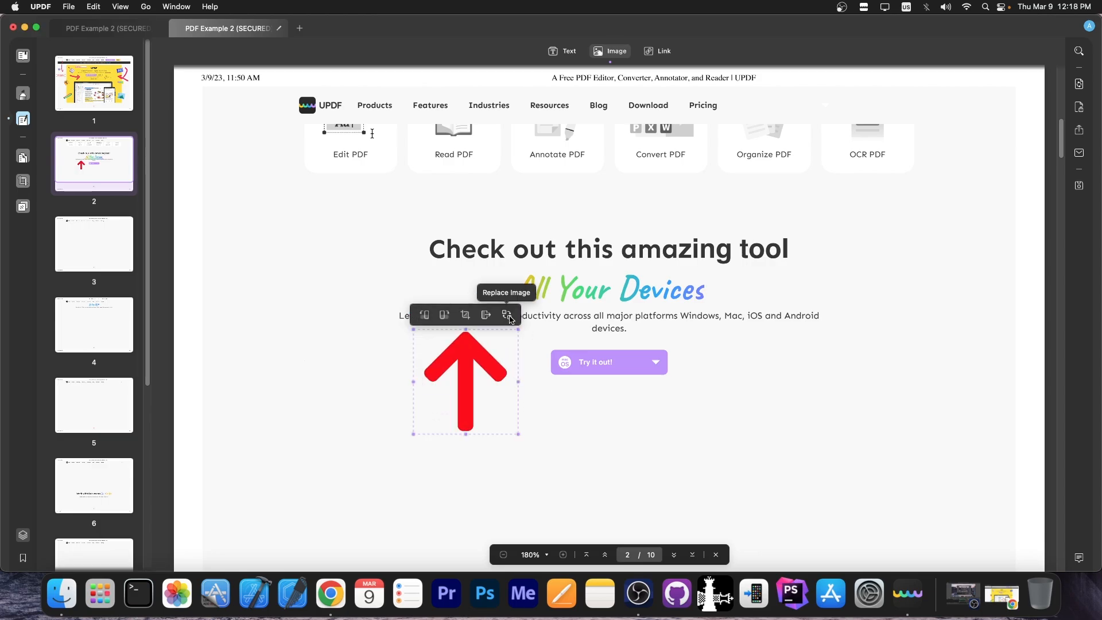
drag(464, 380, 619, 422)
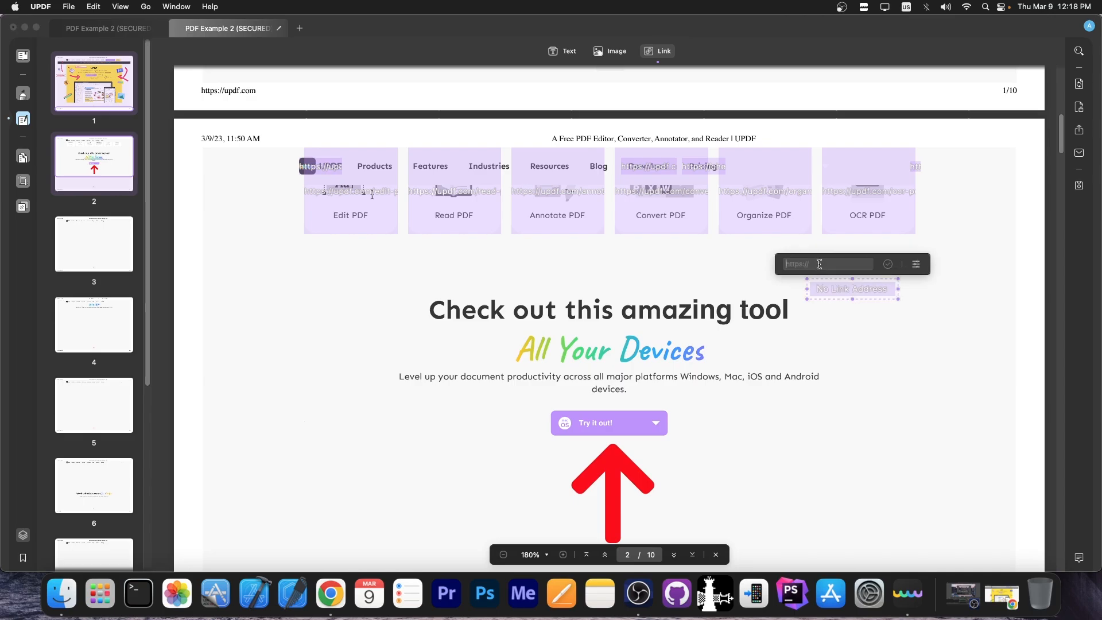
text(https)
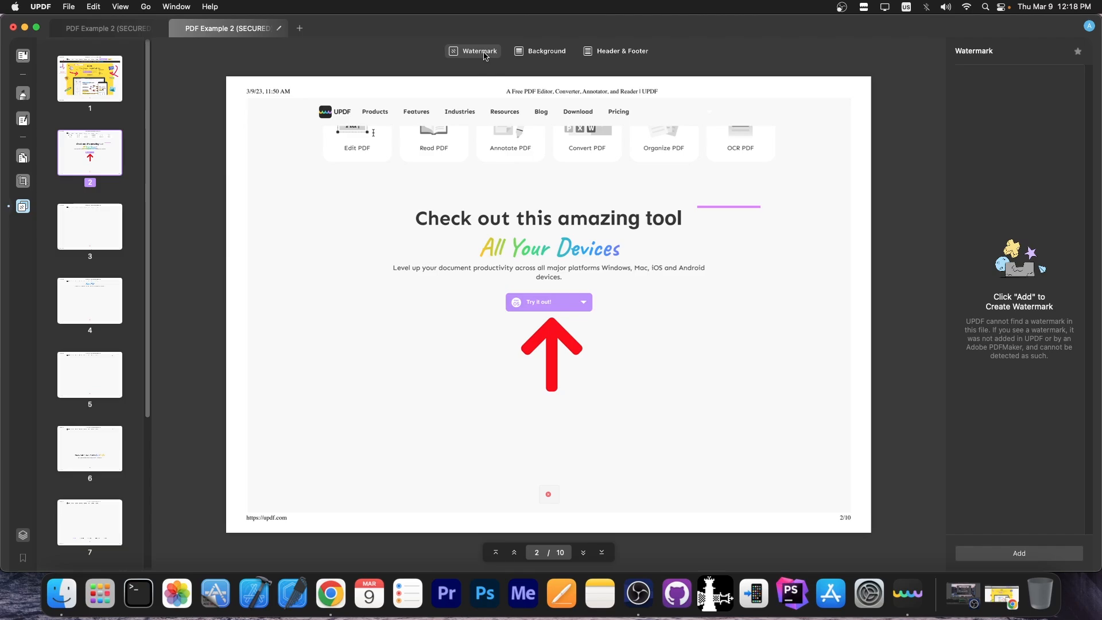
mouse_move(956, 524)
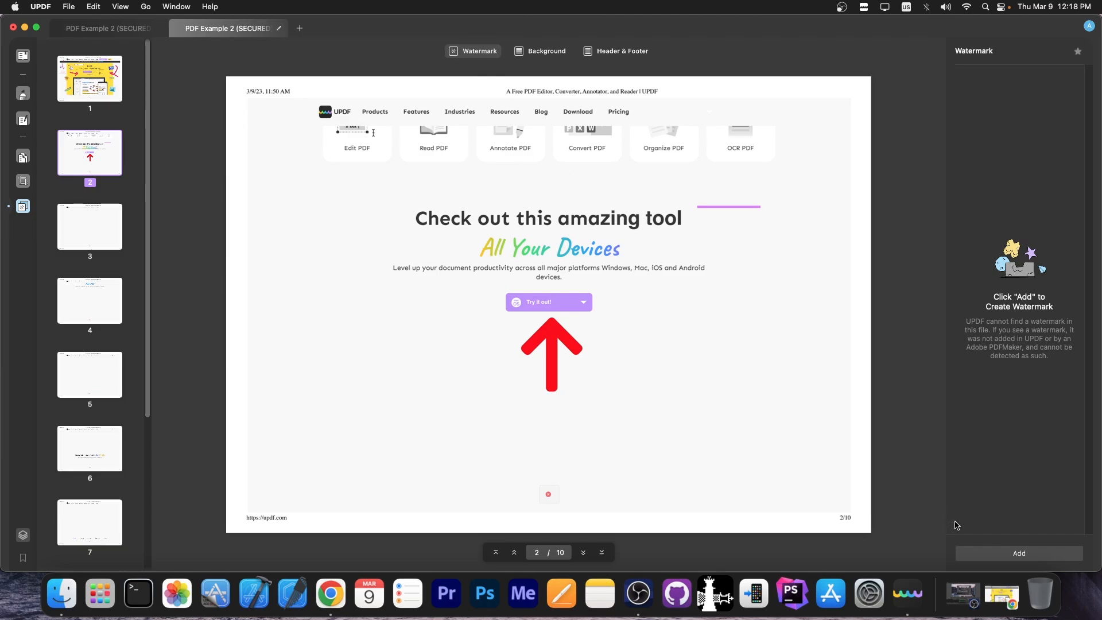
Step: Add a diagonal purple CONFIDENTIAL text watermark across the pages and check it on page 1
click(1019, 553)
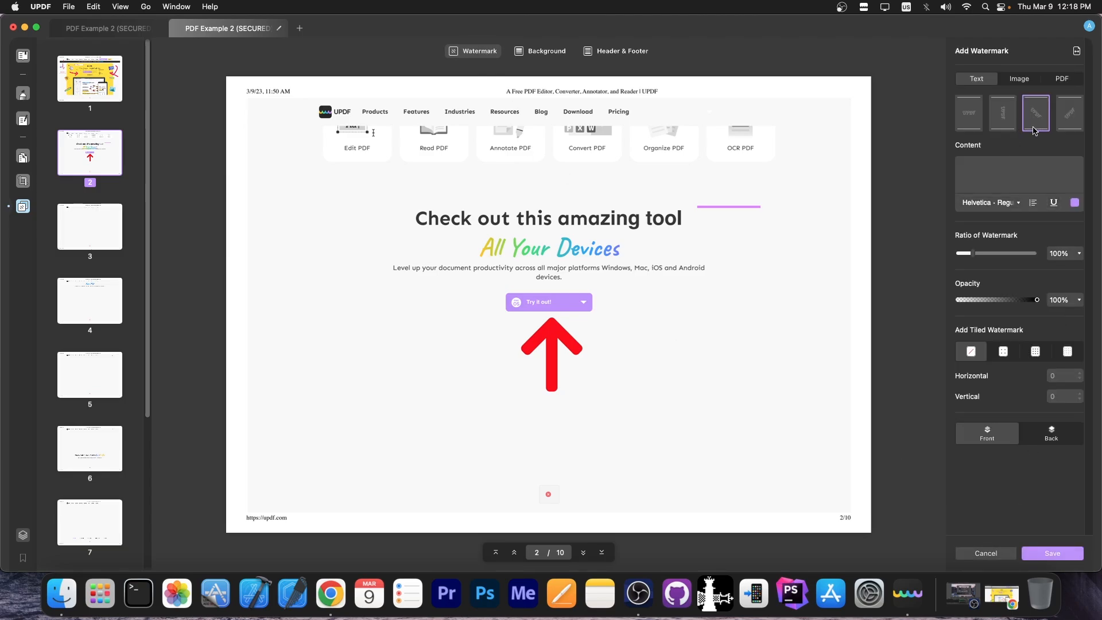
text(CON)
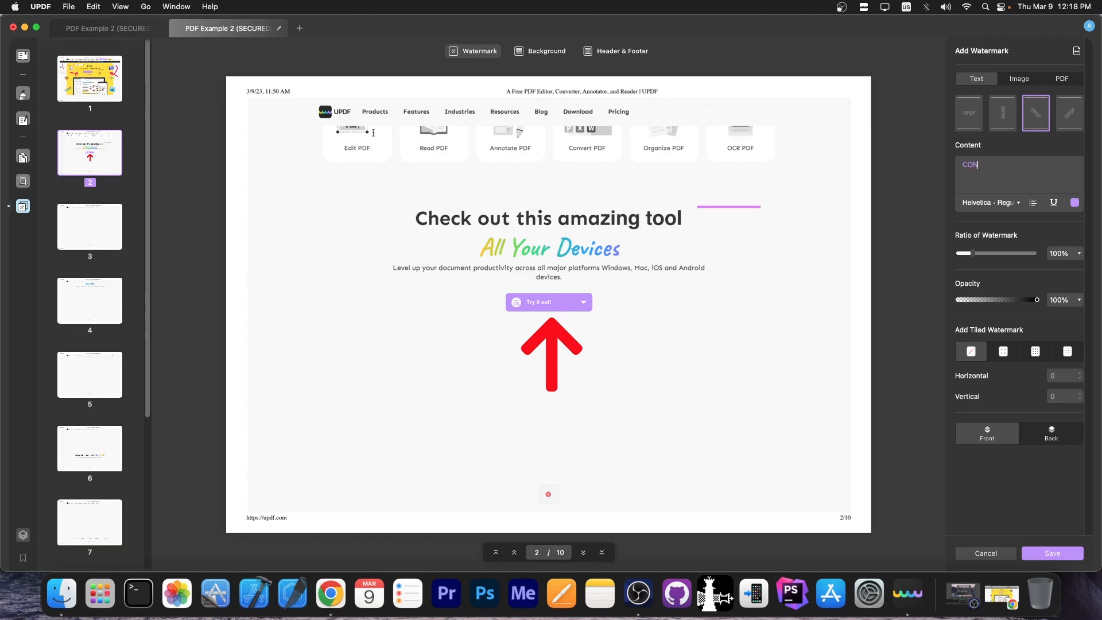
click(1053, 554)
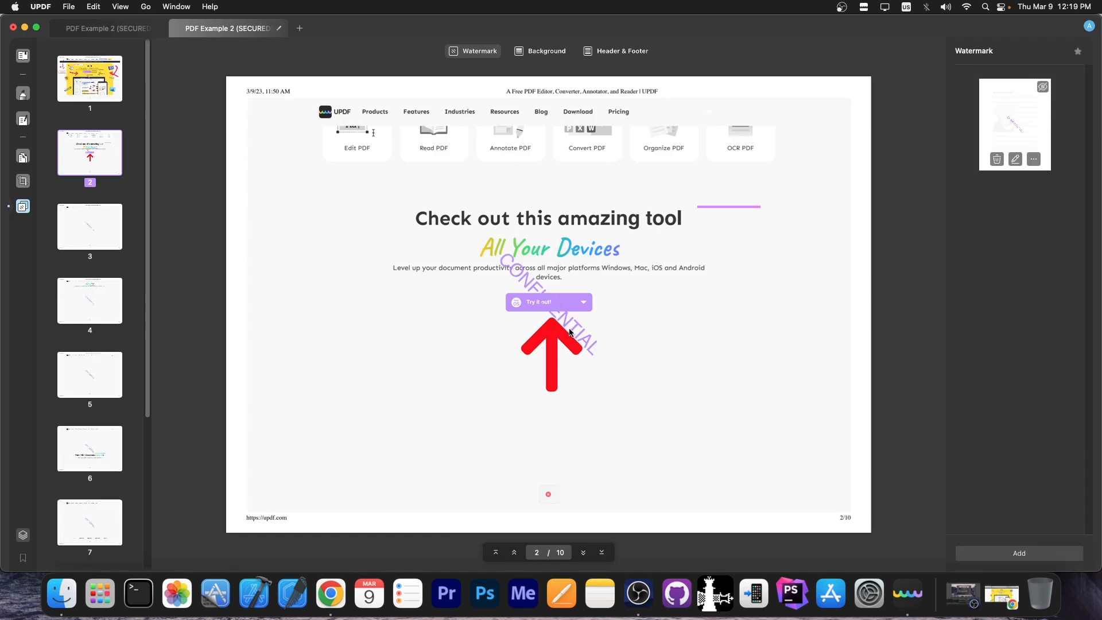
click(515, 552)
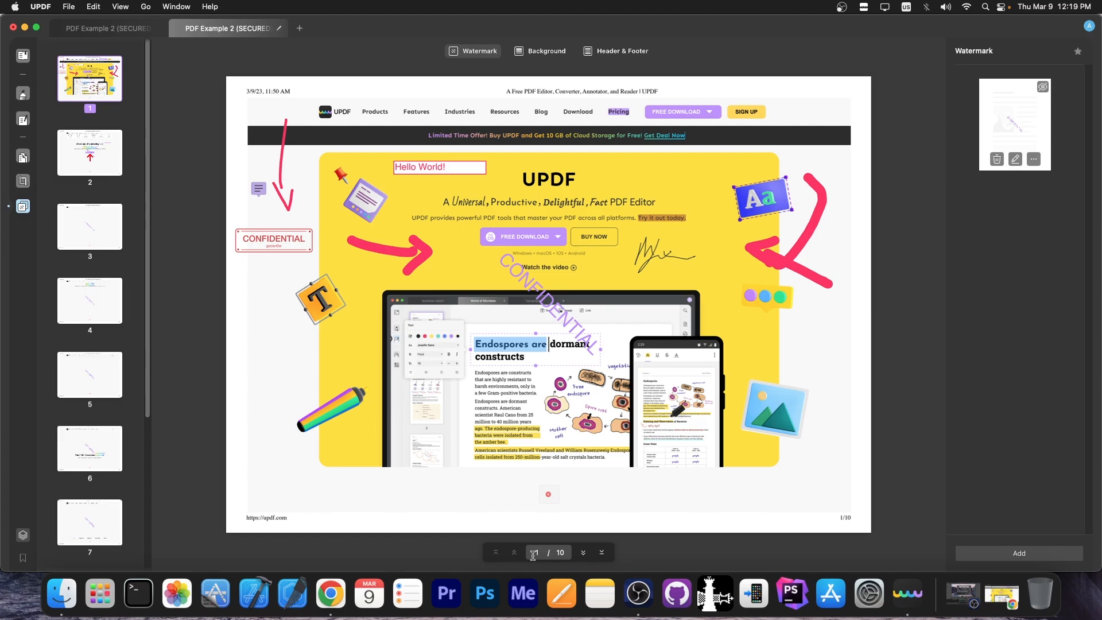
mouse_move(997, 159)
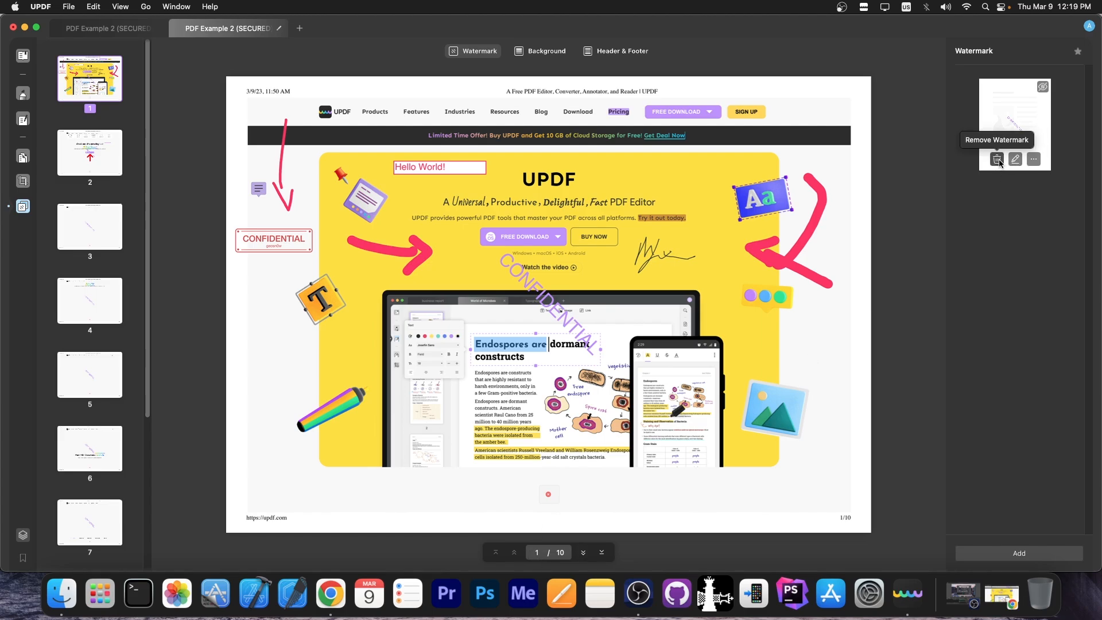
Step: Bring up the page background settings
click(540, 50)
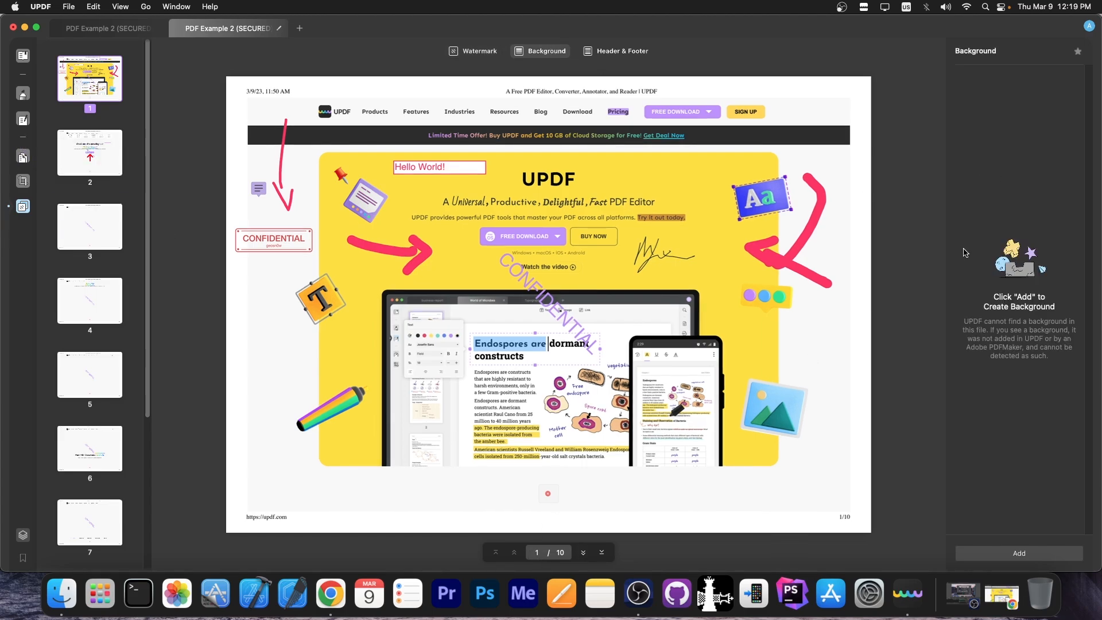
click(621, 51)
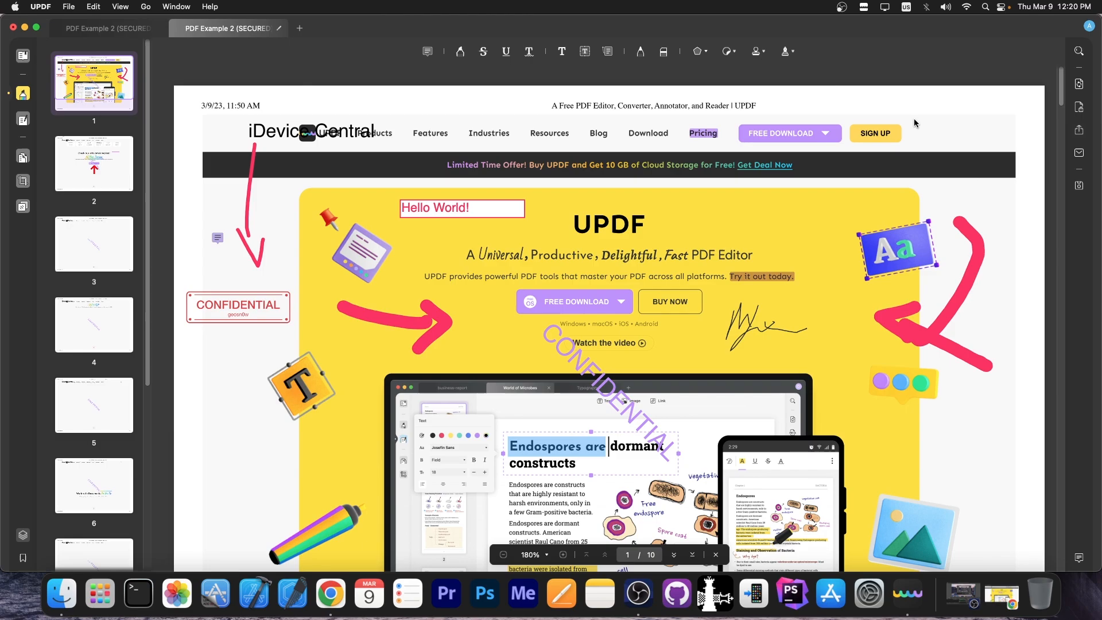
Step: Export the watermarked, annotated document as an HTML file
scroll(down, 3)
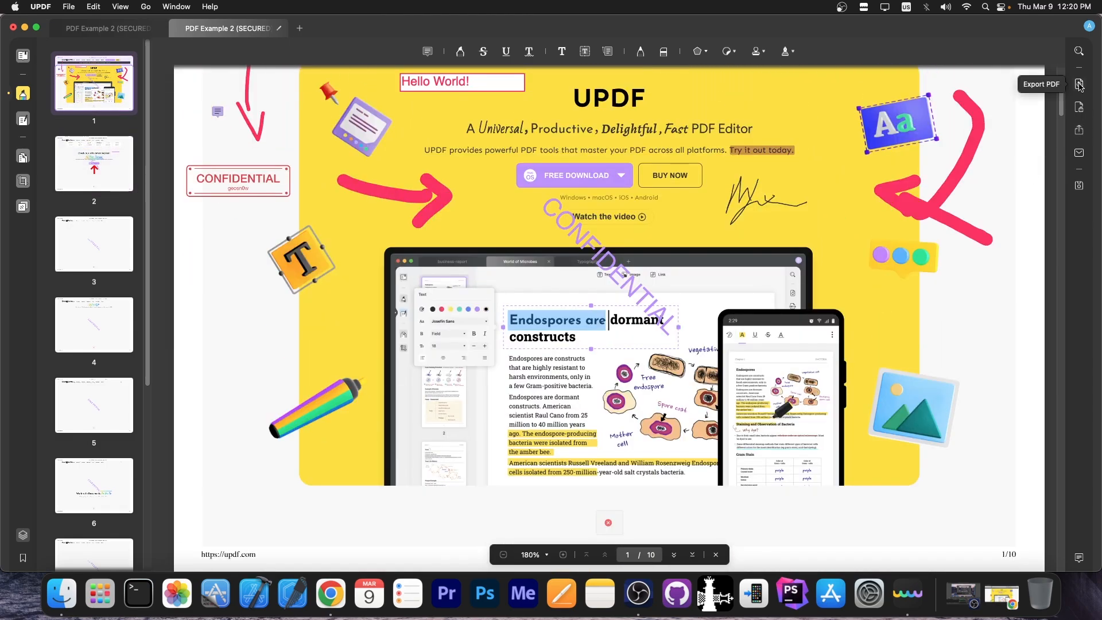
click(1080, 84)
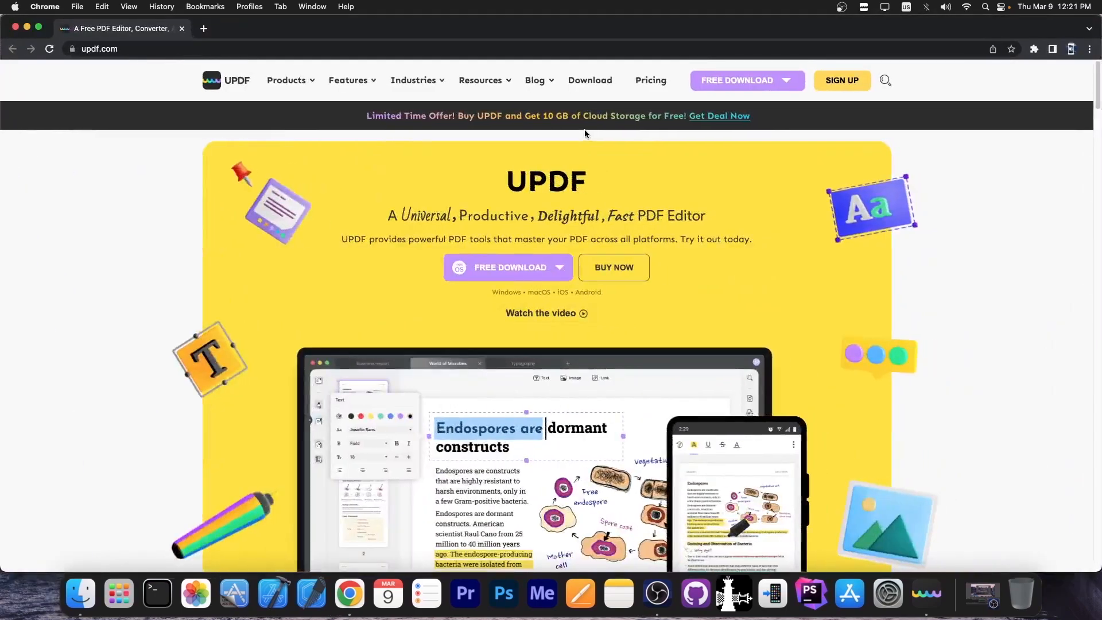
Step: Look through the UPDF homepage in Chrome and close the browser window
scroll(down, 3)
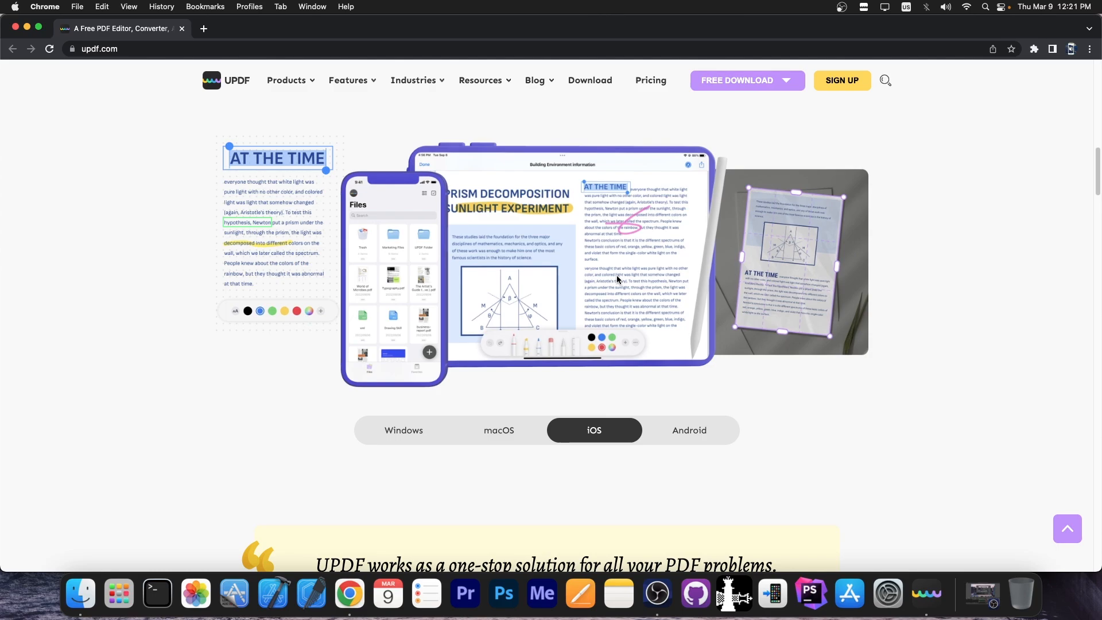
scroll(down, 3)
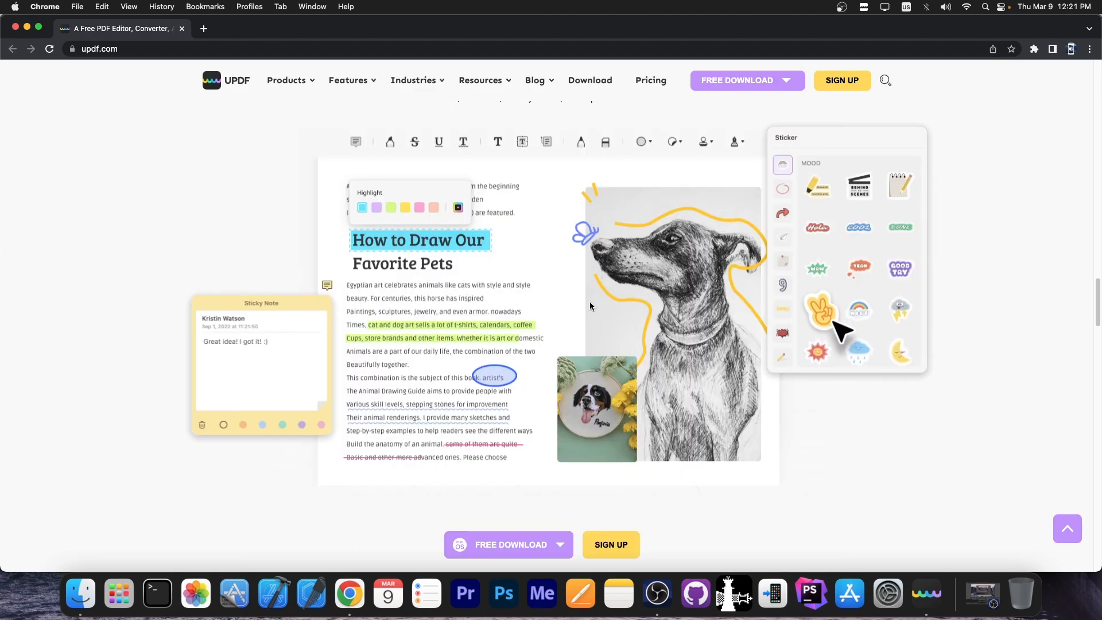
scroll(down, 3)
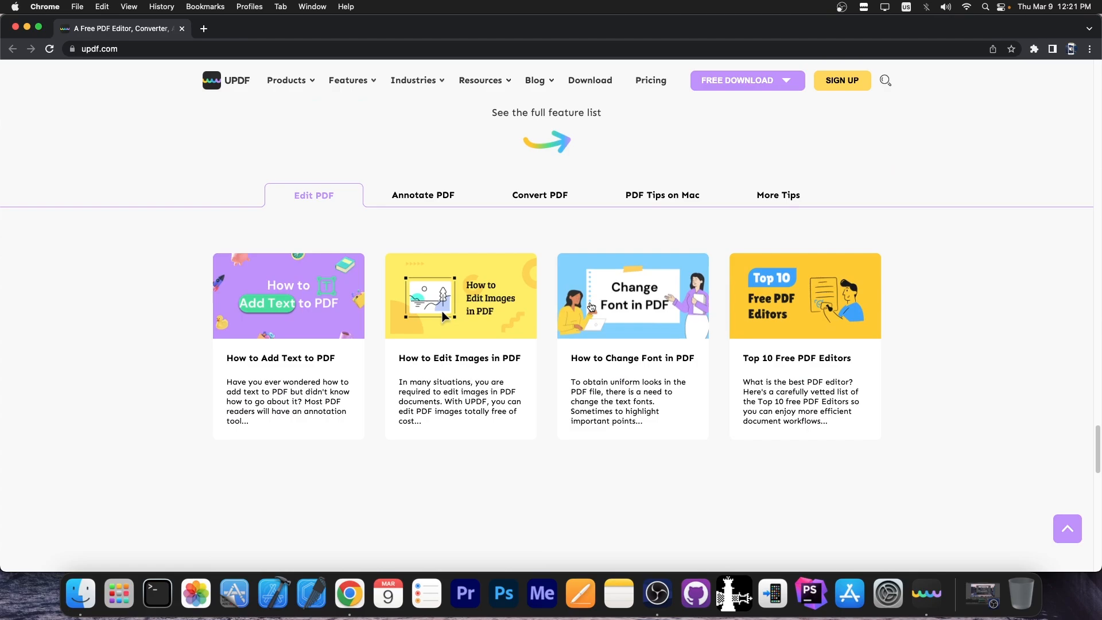
scroll(up, 3)
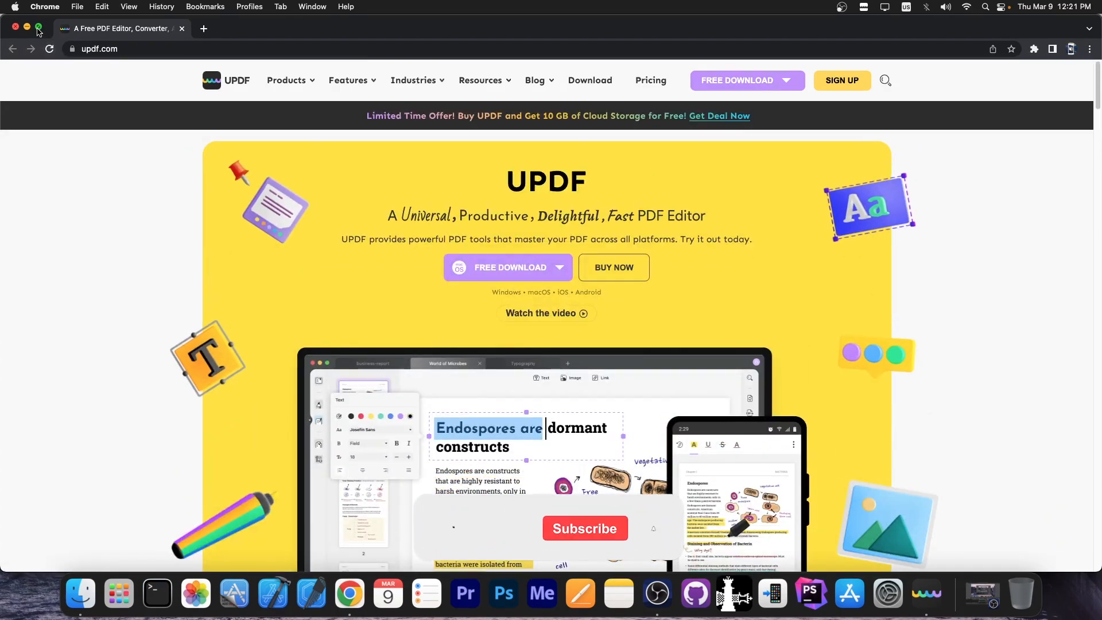
click(15, 27)
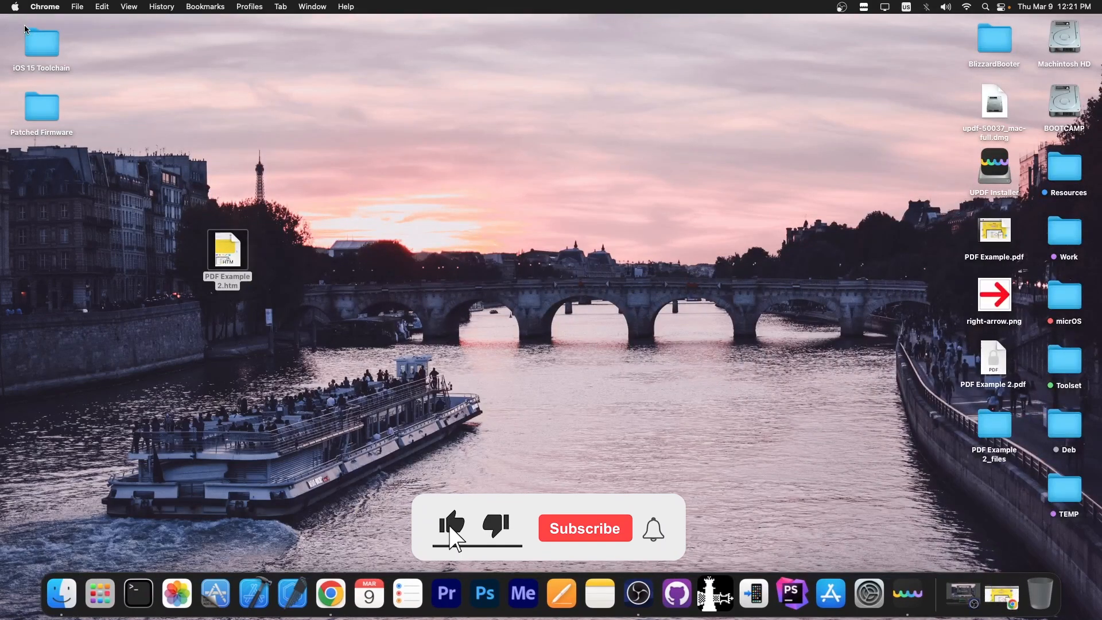